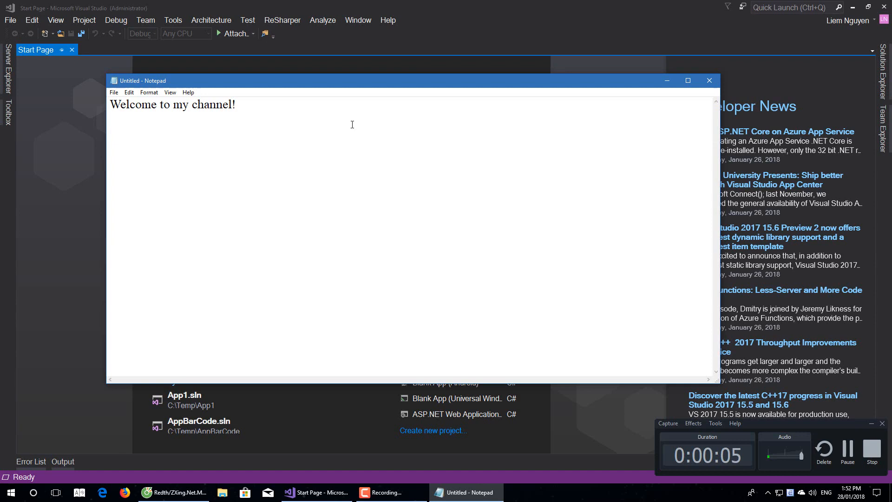
Type the title 'Xamarin Forms Barcode Scanner using ZXing' below the welcome line.
type("Xamarin Fo")
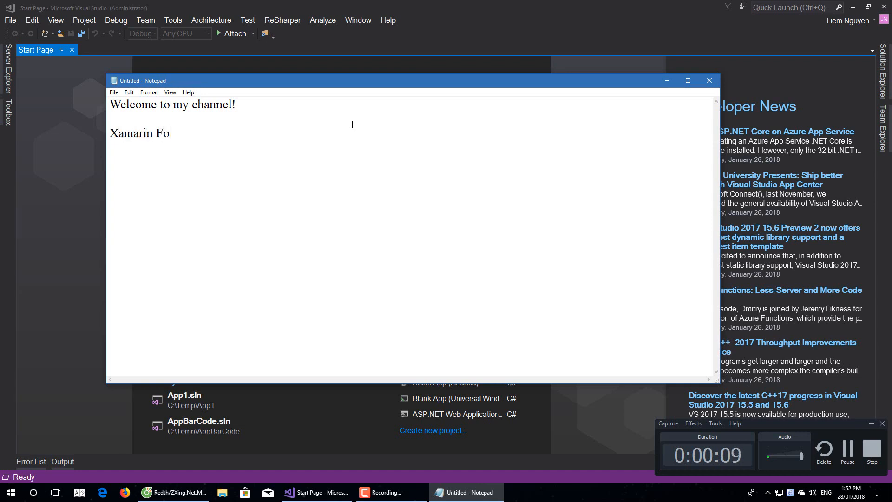
type("rms")
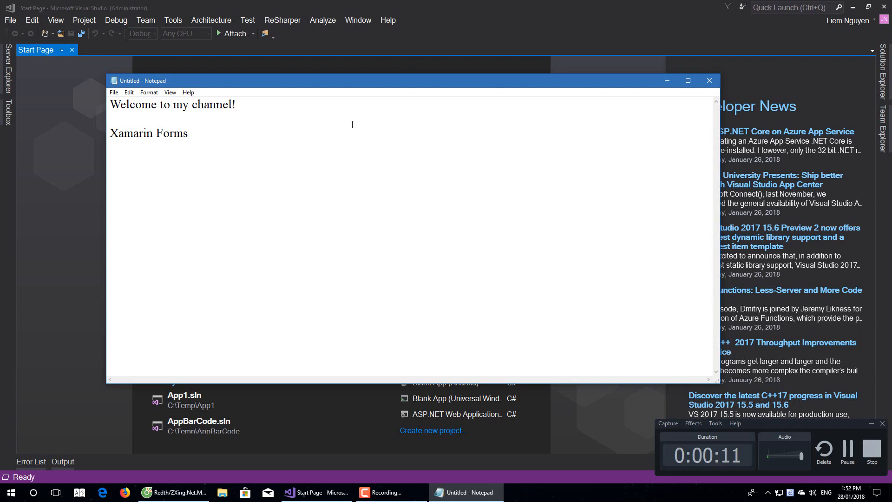
type("Barcode S")
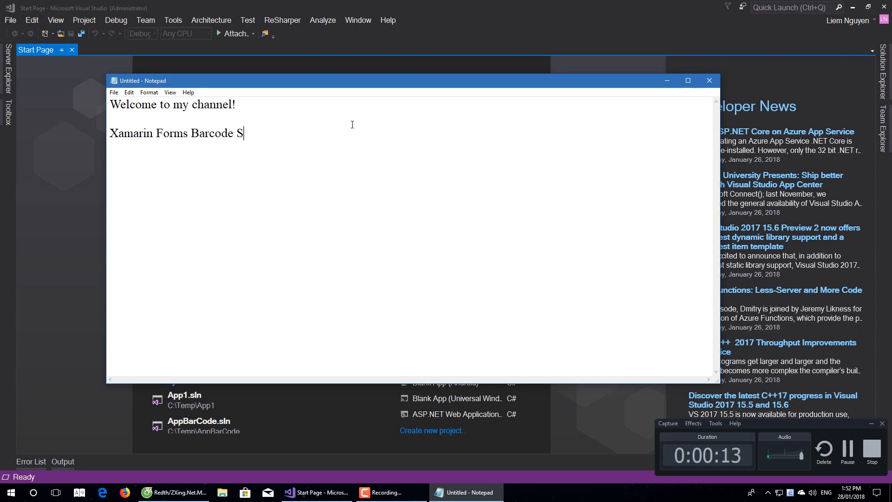
type("canner")
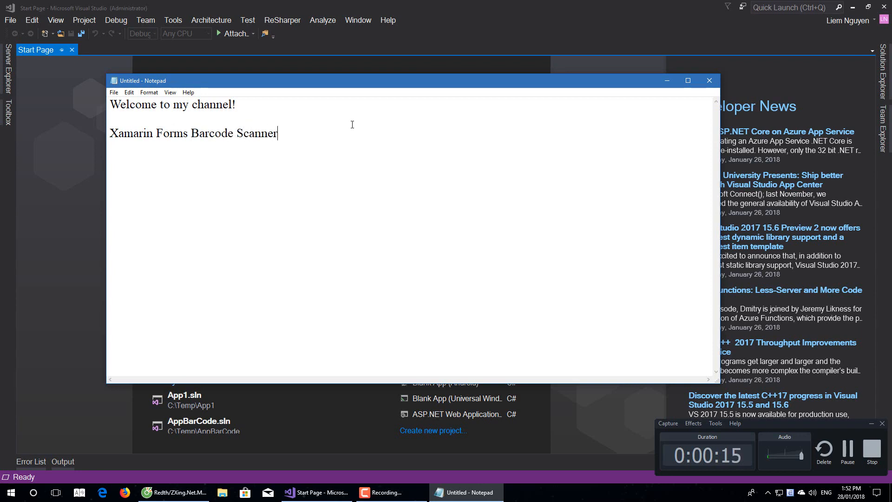
type("using Z")
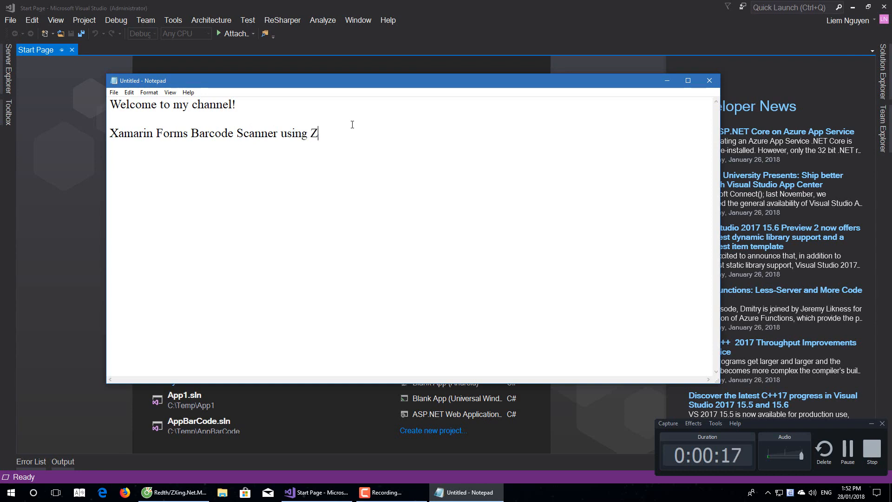
type("Xing")
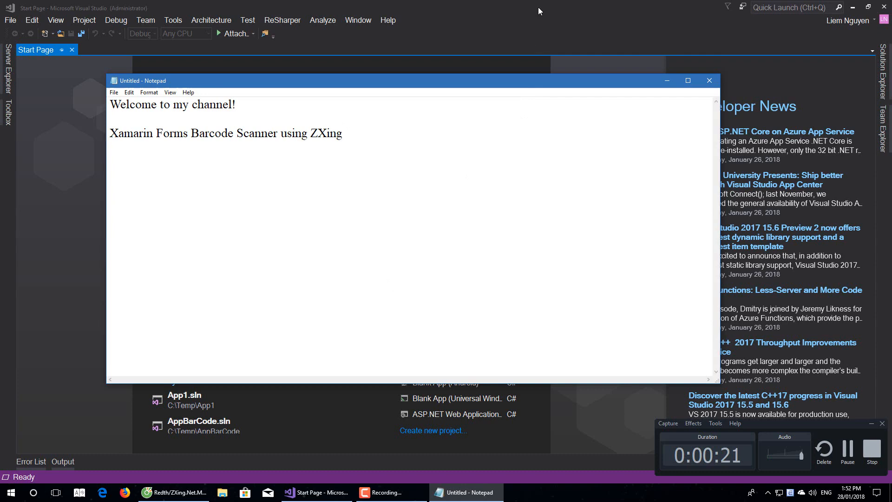
Create project App2 from the Cross-Platform Xamarin.Forms template as a Blank App with .NET Standard sharing.
left_click(9, 19)
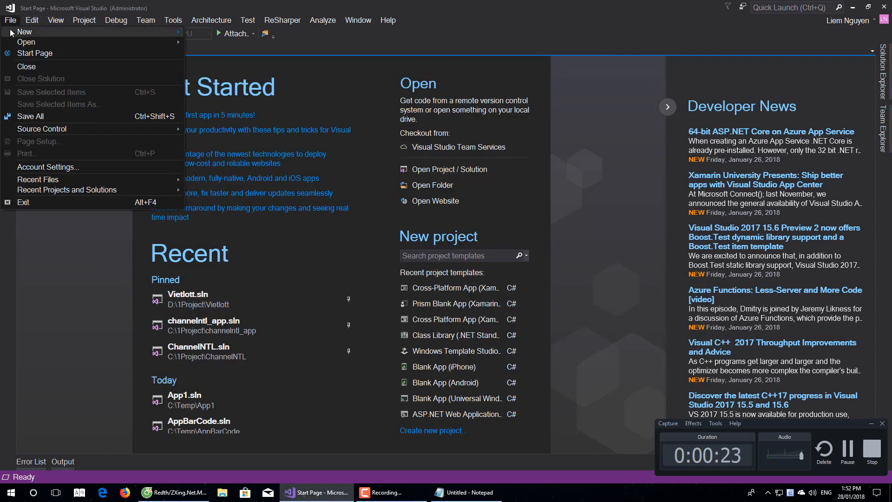
left_click(24, 32)
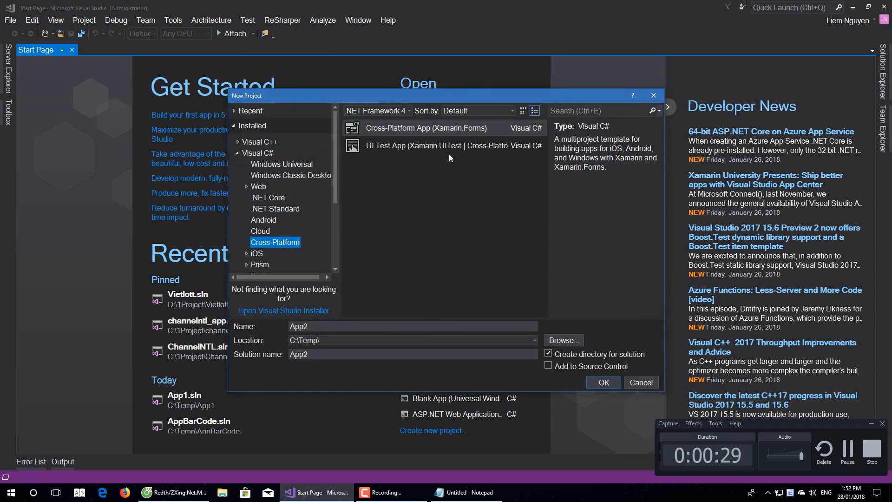
left_click(425, 128)
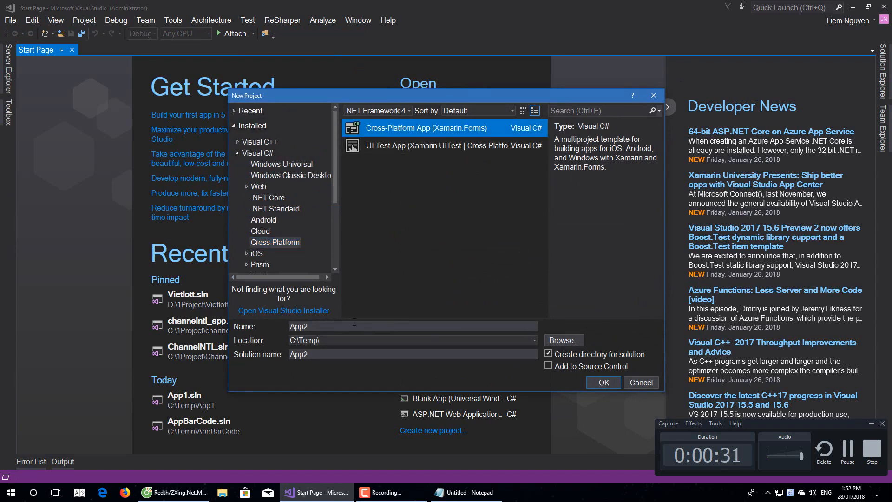
left_click(602, 383)
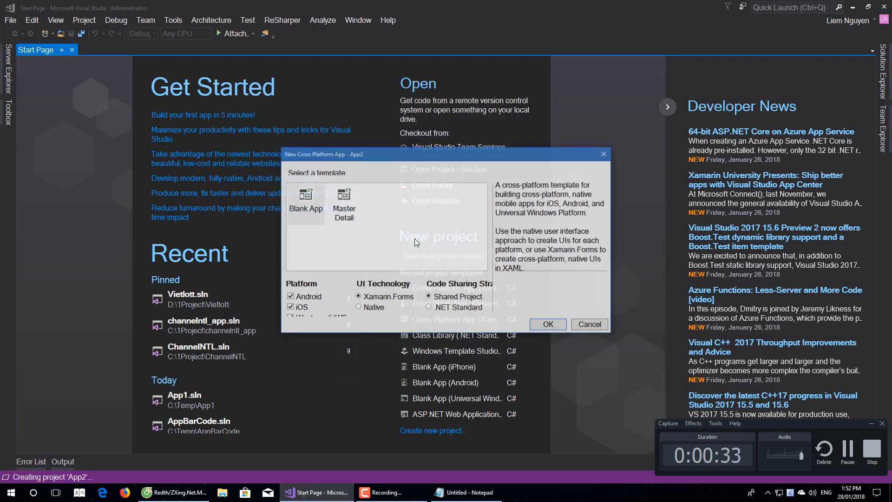
left_click(427, 308)
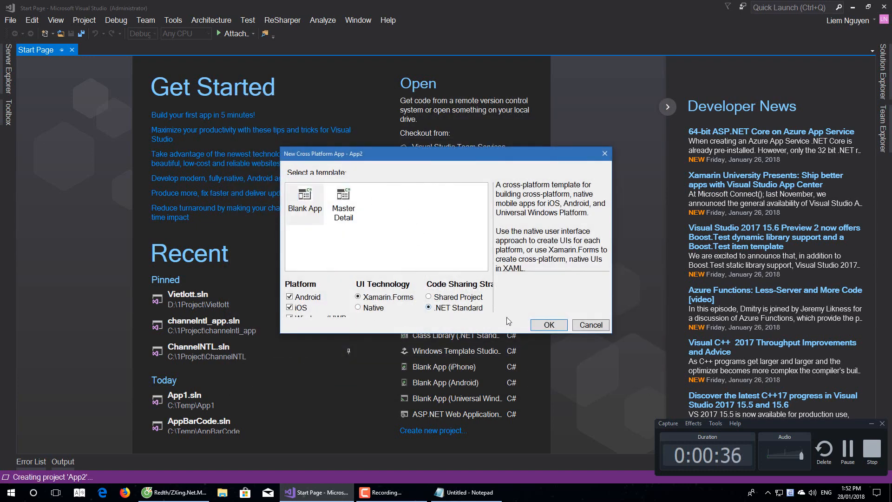
left_click(547, 326)
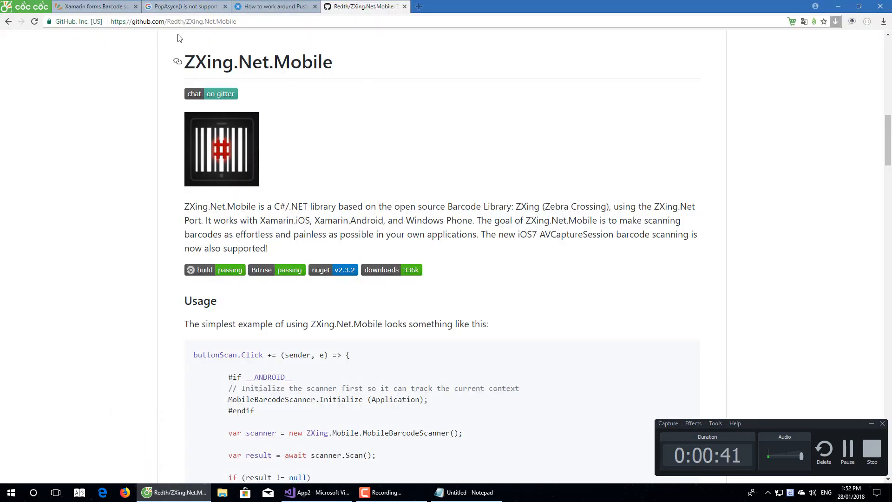
left_click(174, 21)
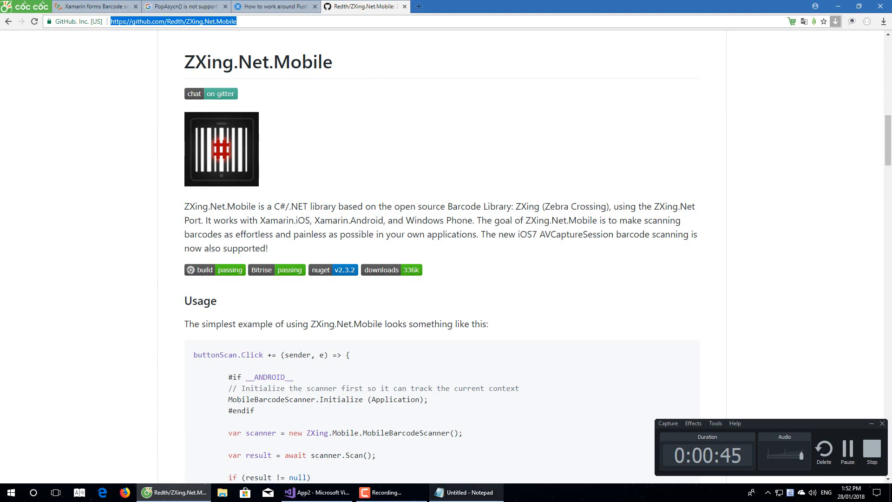
left_click(465, 493)
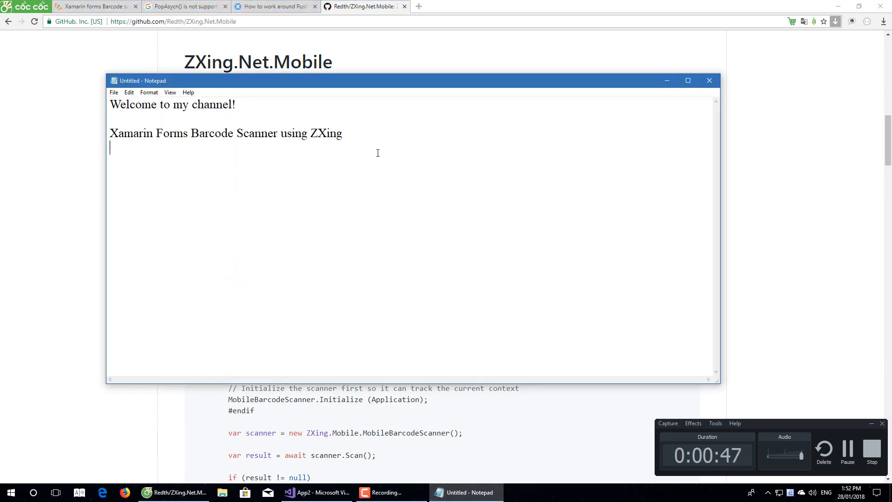
type("https://github.com/Redth/ZXing.Net.Mobile")
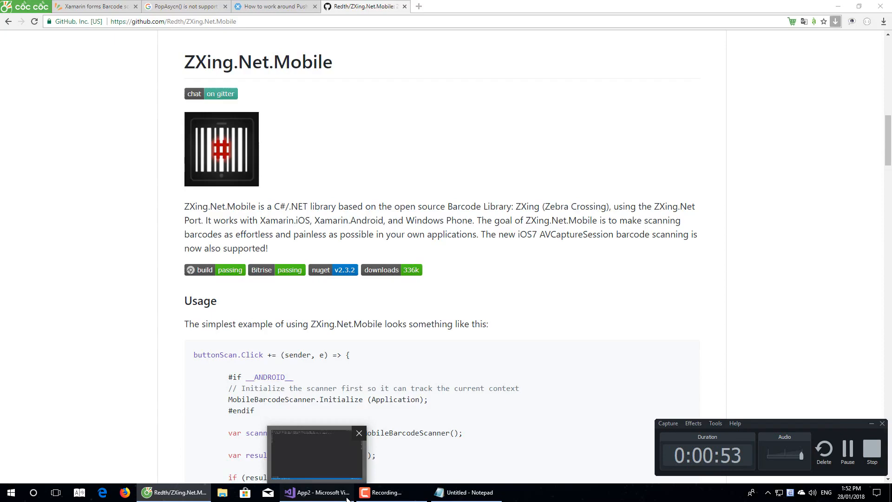
left_click(316, 492)
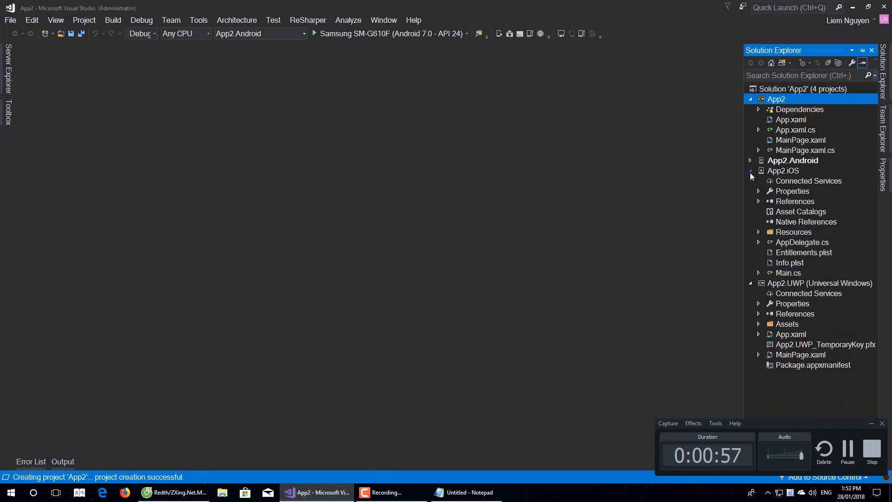
Update all packages on the solution's NuGet Updates list and accept the license terms.
left_click(750, 99)
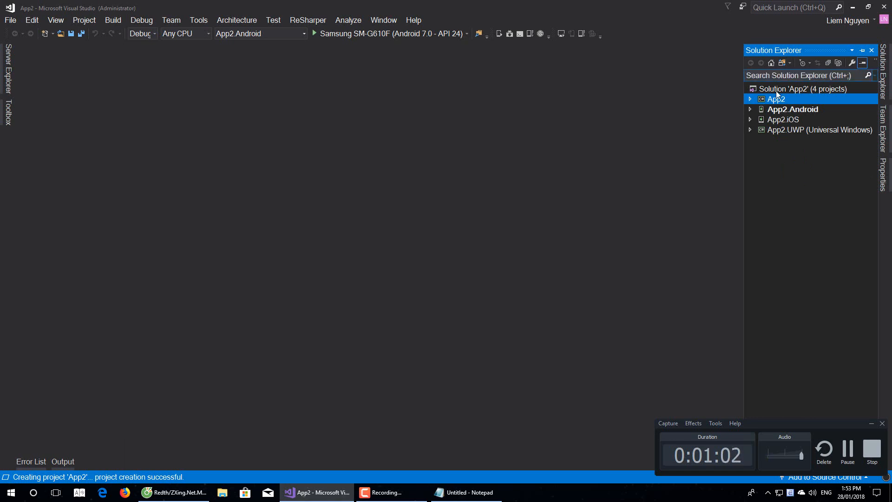
right_click(802, 89)
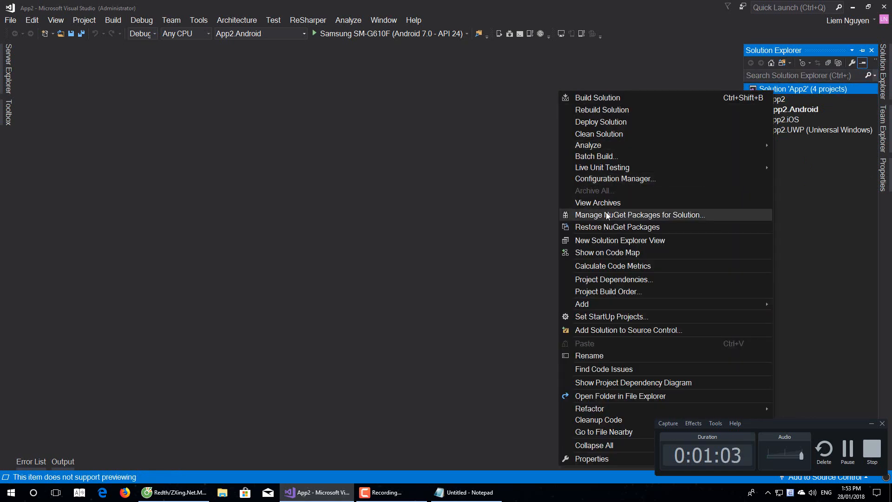
left_click(639, 215)
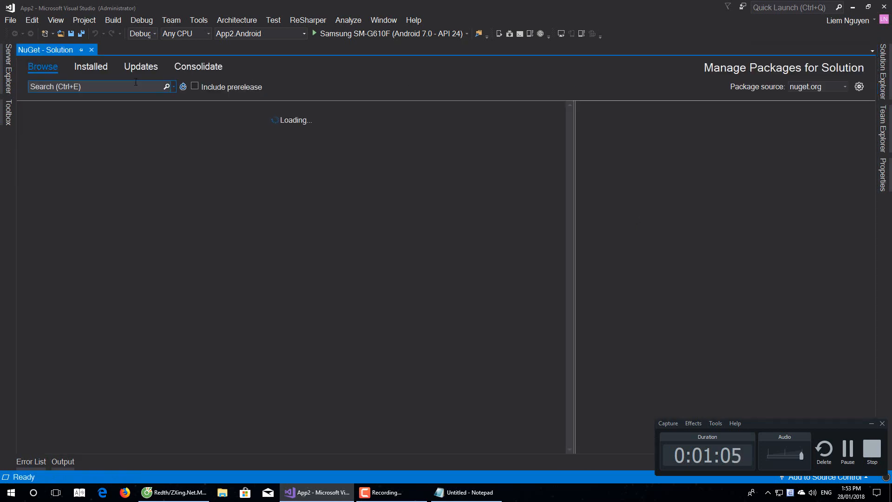
left_click(140, 67)
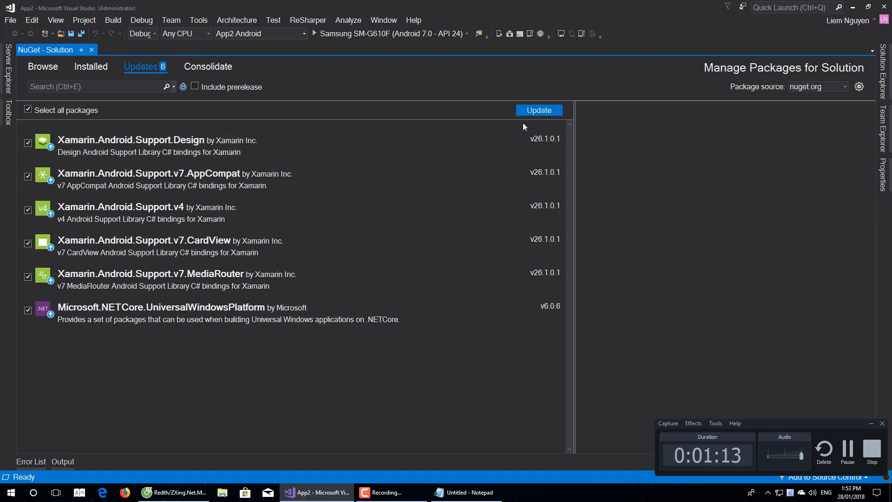
left_click(538, 110)
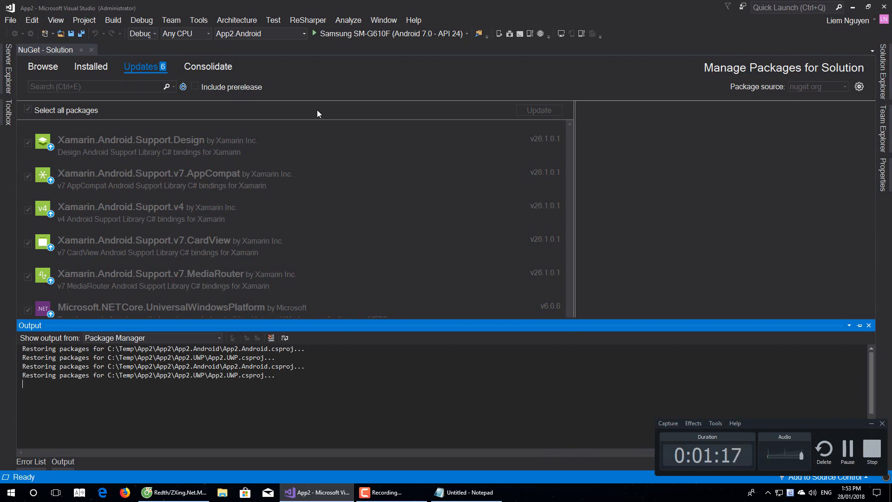
left_click(536, 110)
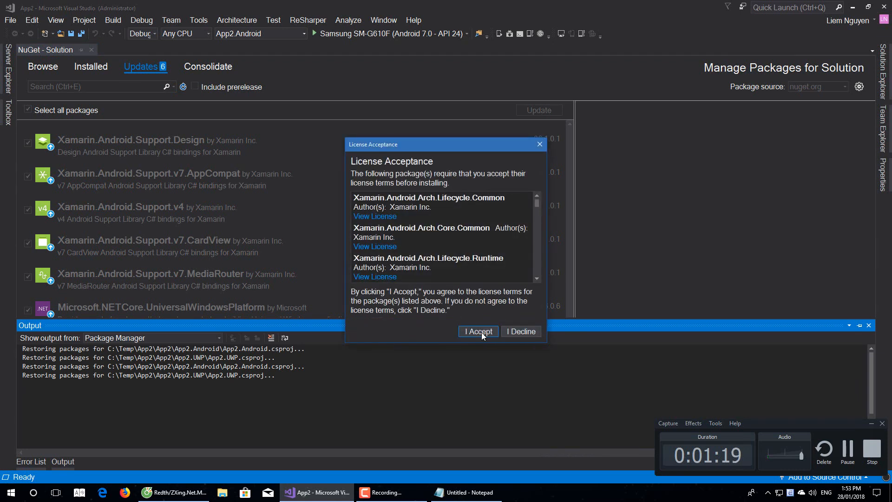
left_click(478, 331)
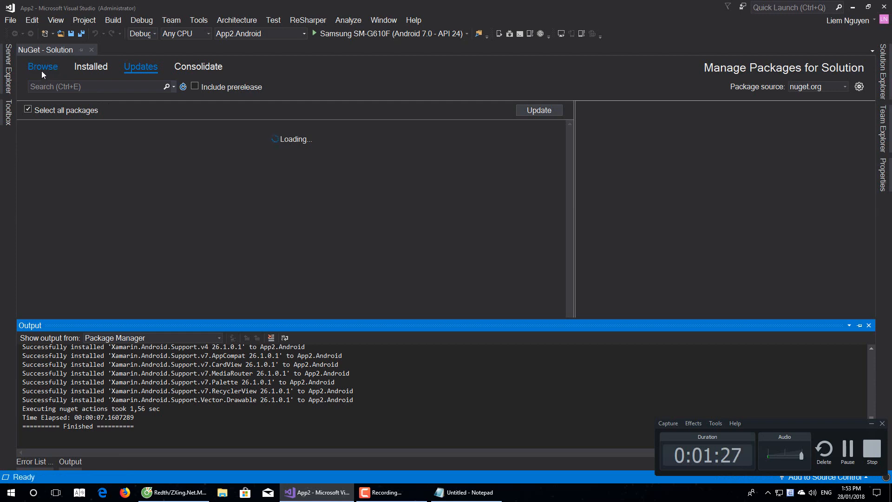
Search NuGet for 'Zx' and install ZXing.Net.Mobile.Forms 2.3.2 into all four projects.
left_click(43, 66)
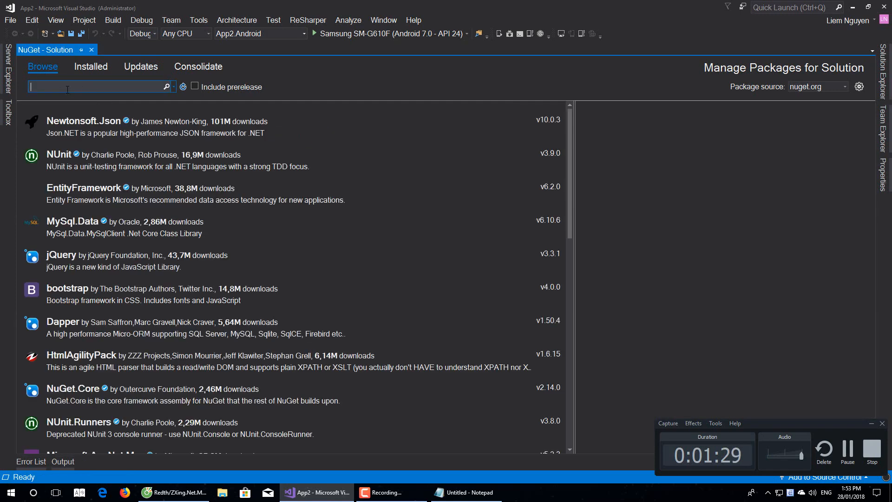
type("Zx")
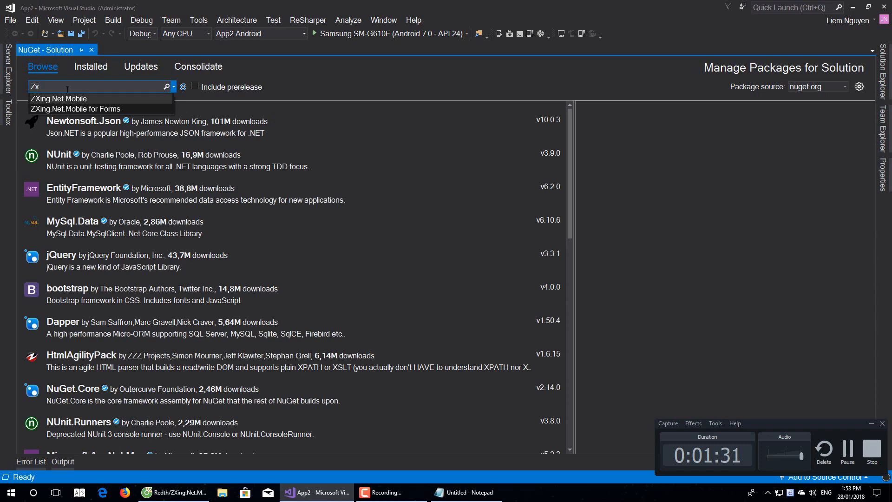
left_click(58, 98)
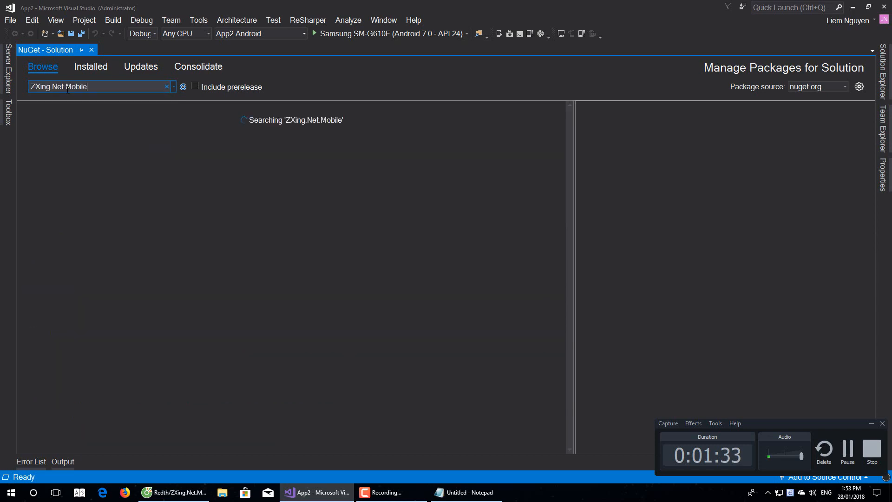
left_click(113, 161)
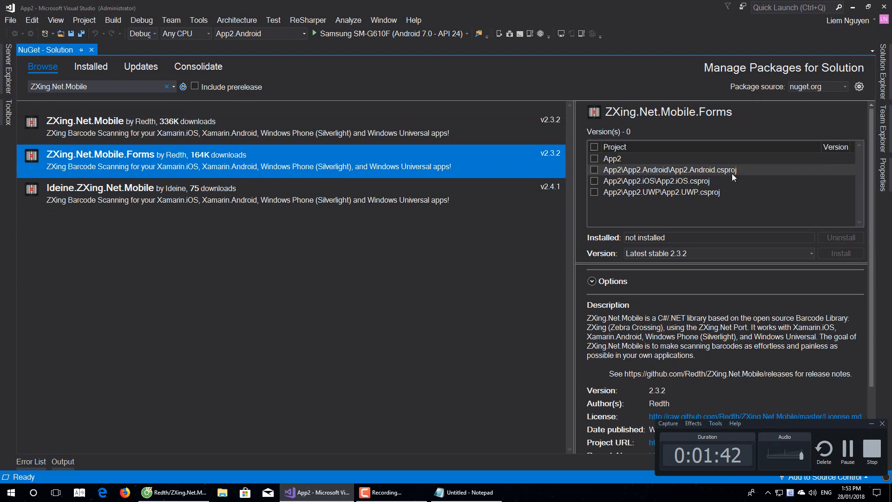
left_click(596, 147)
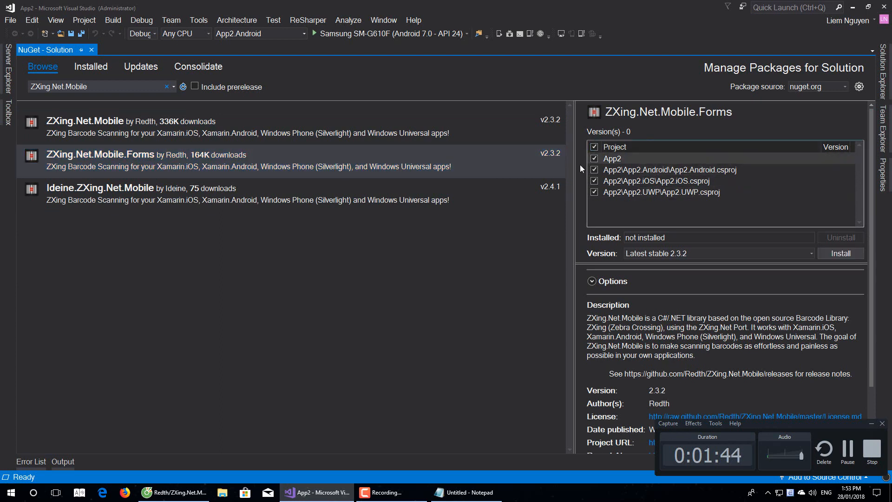
left_click(840, 253)
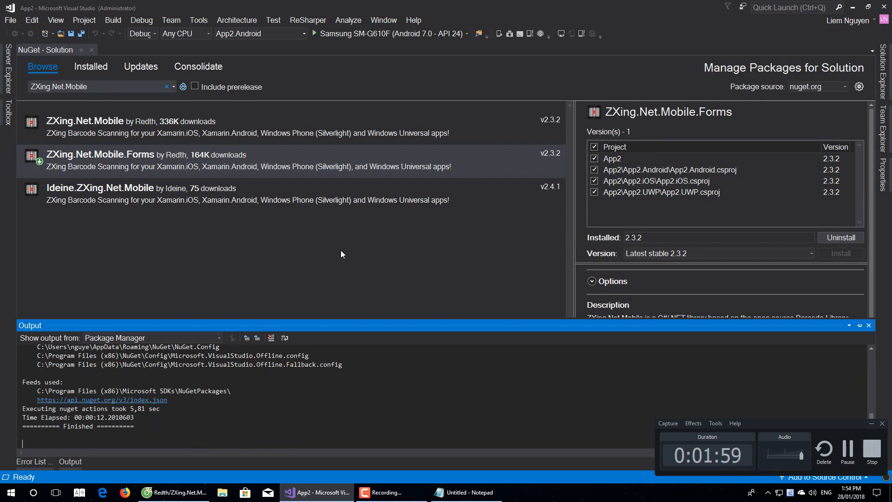
Close NuGet, rebuild the App2 solution, and bring up the TeamViewer window.
left_click(91, 50)
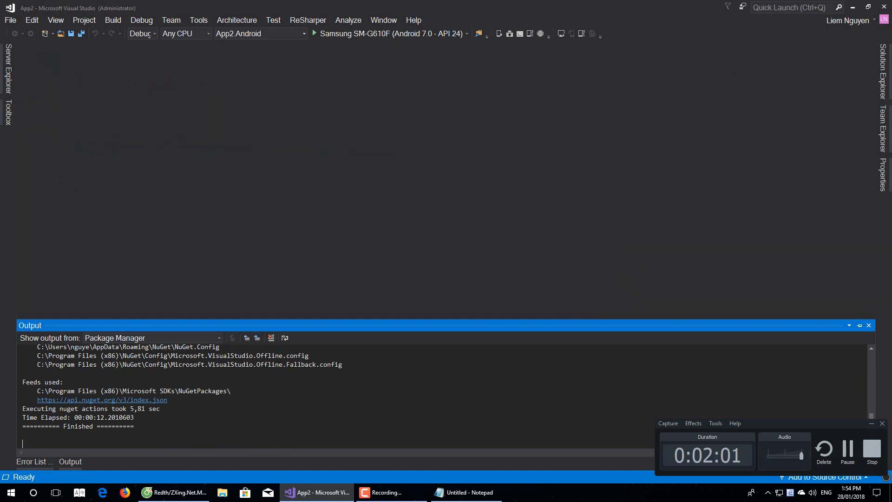
right_click(802, 89)
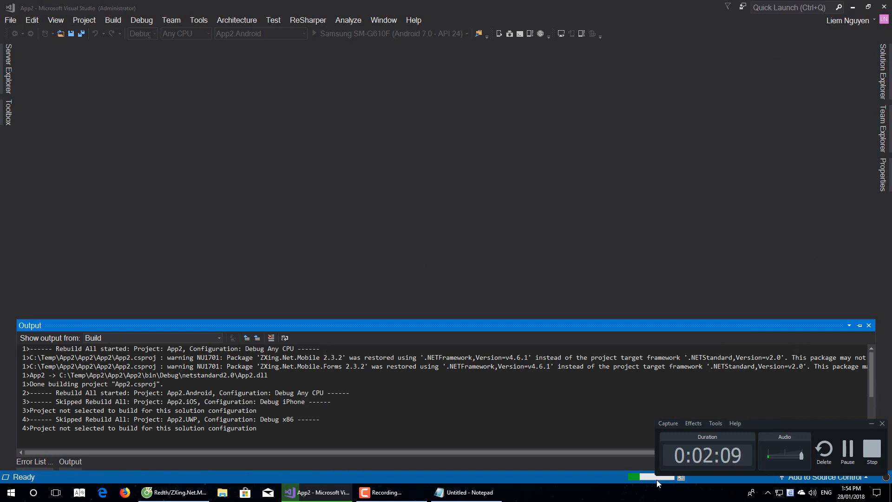
left_click(9, 492)
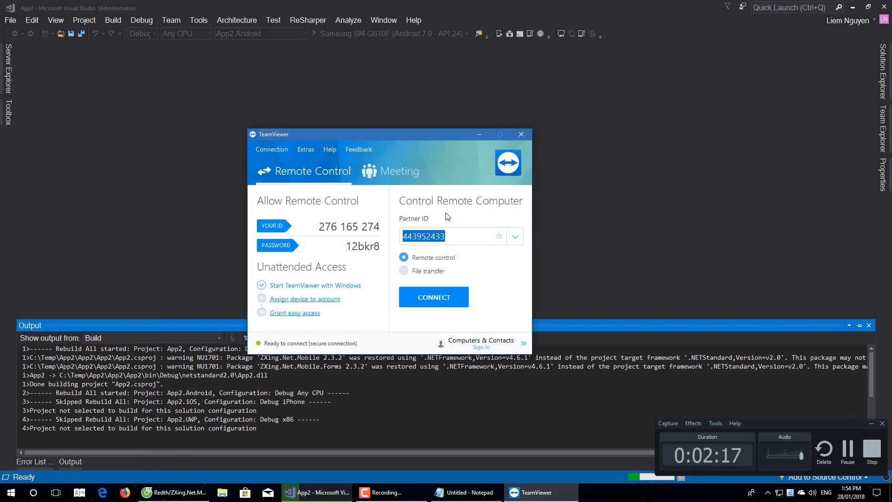
Connect TeamViewer to the Samsung phone, then switch to the ZXing.Net.Mobile GitHub page.
left_click(433, 297)
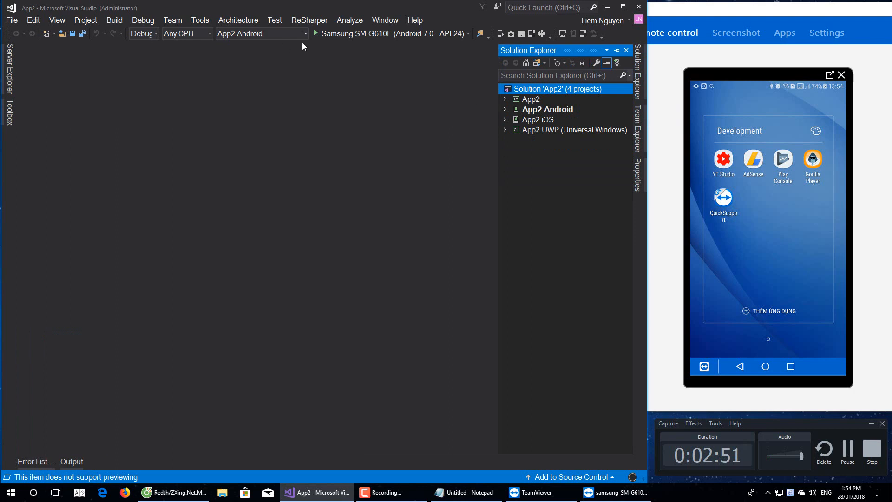
left_click(315, 34)
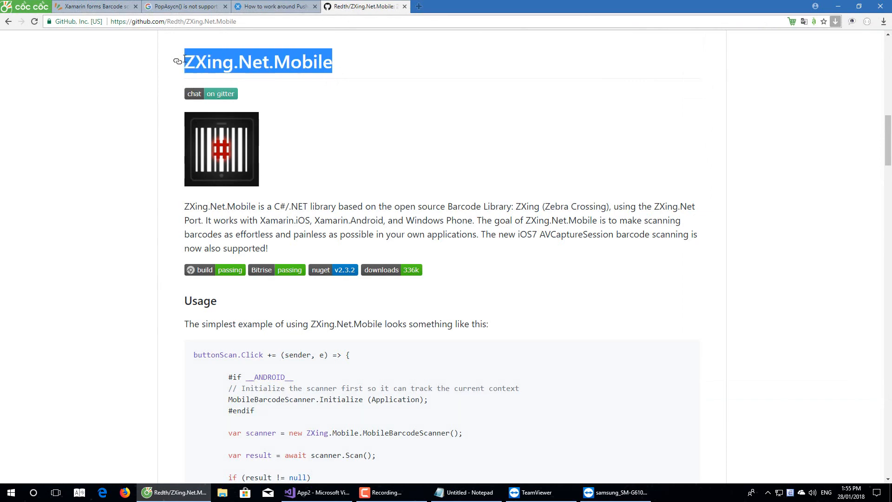
Scroll the README to the Android setup section and select the sentence about the main Activity's OnCreate.
scroll("down", 3)
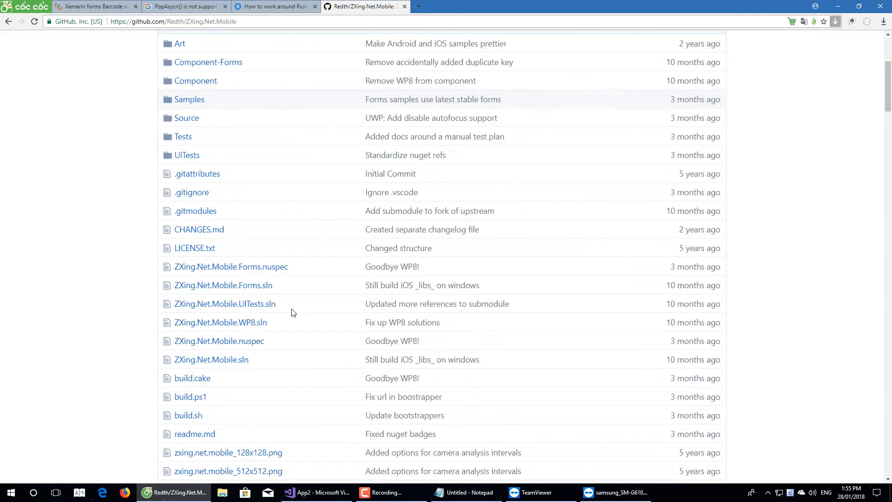
scroll("down", 3)
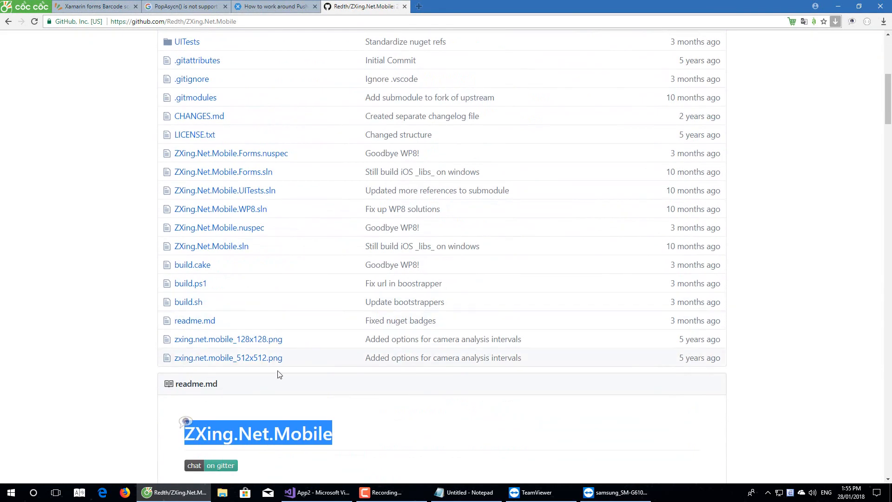
scroll("down", 3)
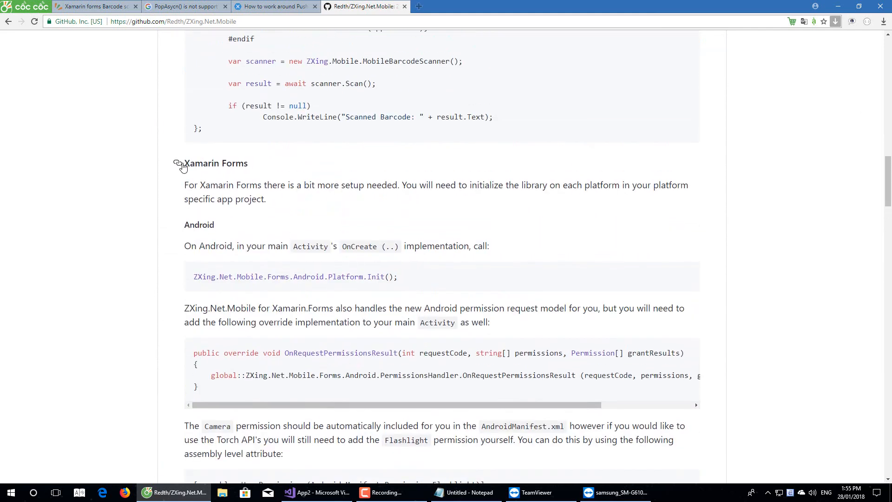
left_click_drag(184, 164, 398, 277)
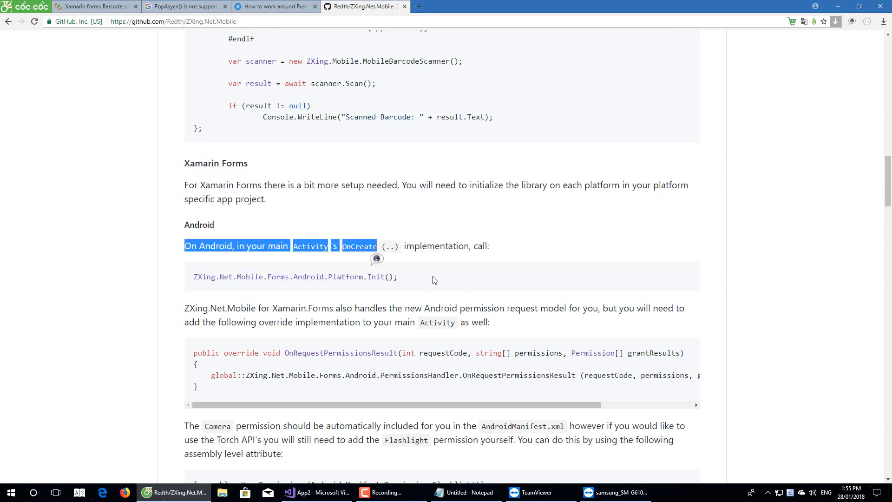
scroll("down", 3)
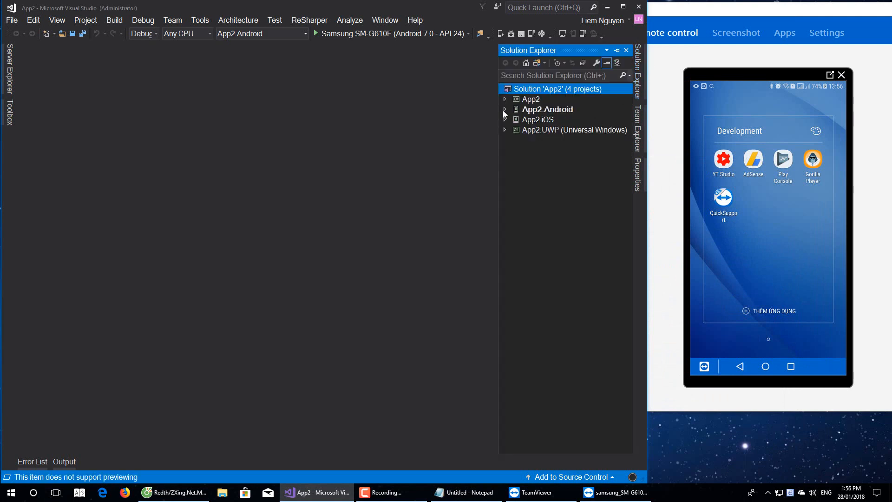
In MainActivity.cs add ZXing.Net.Mobile.Forms.Android.Platform.Init(); and begin the OnRequestPermissionsResult override.
left_click(504, 109)
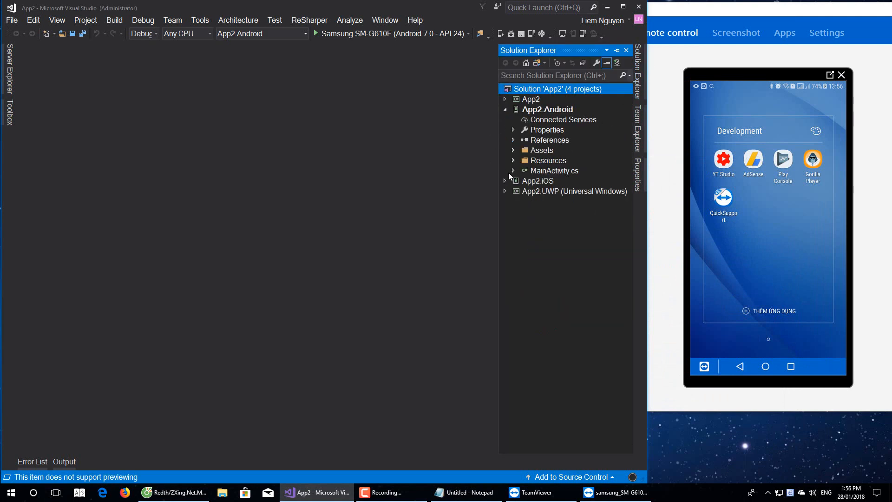
double_click(553, 170)
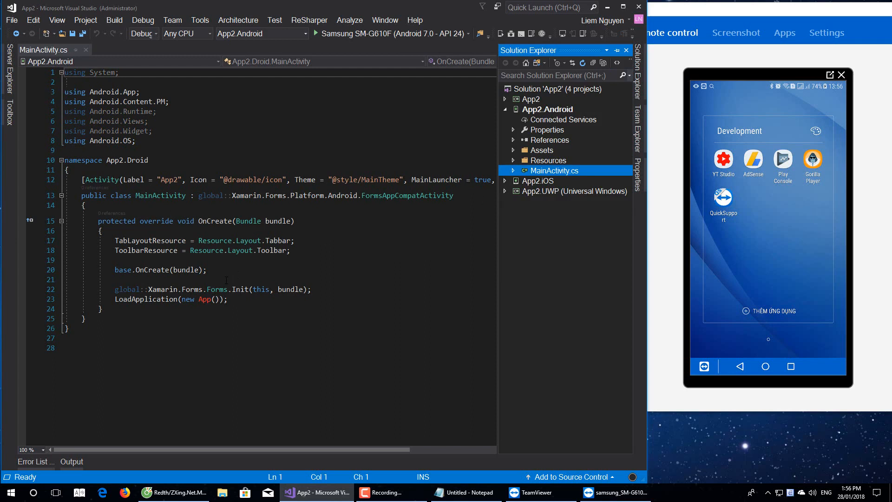
type("ZXing.Net.Mobile.Forms.Android.Platform.Init();")
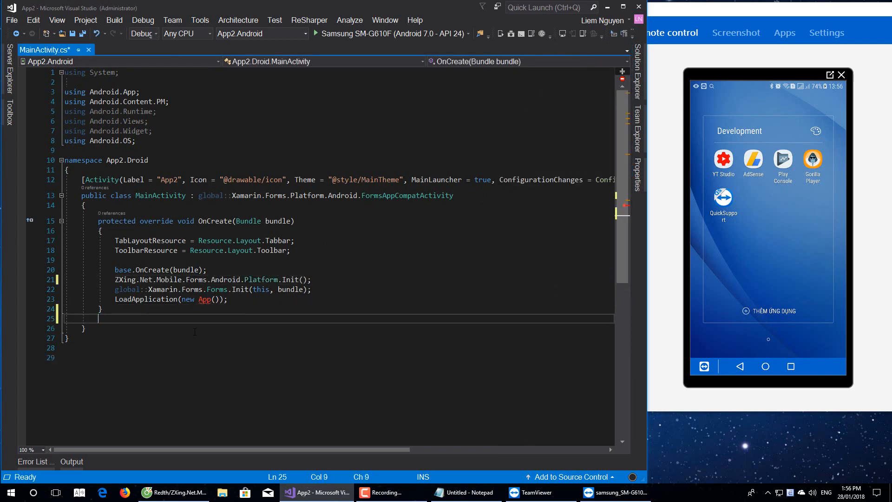
type("override  On")
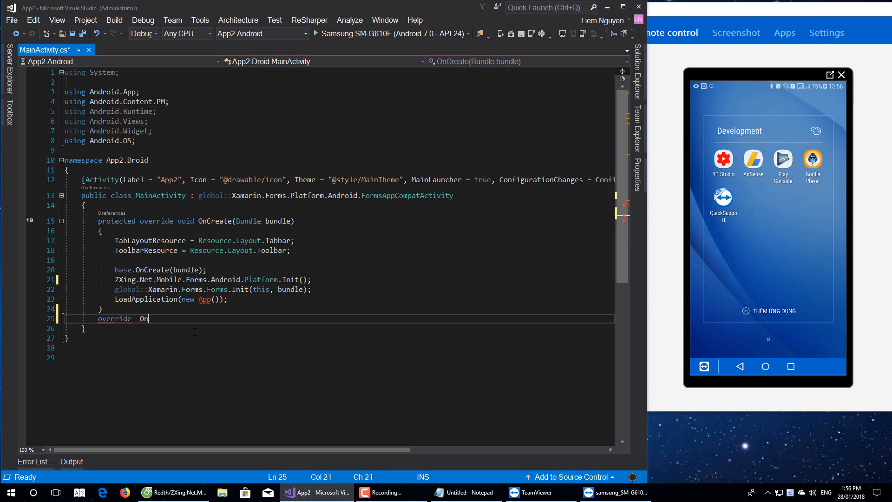
type("Re")
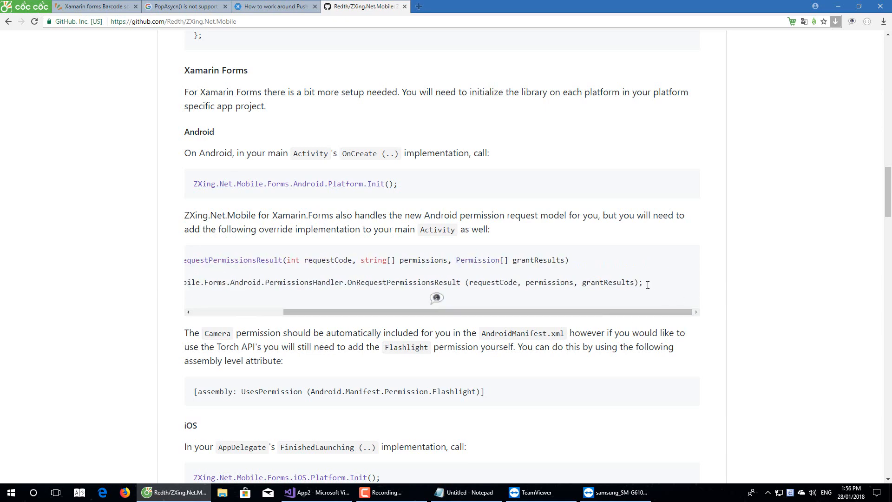
Finish the PermissionsHandler forwarding, save, and copy the Flashlight permission attribute from the README.
left_click(315, 493)
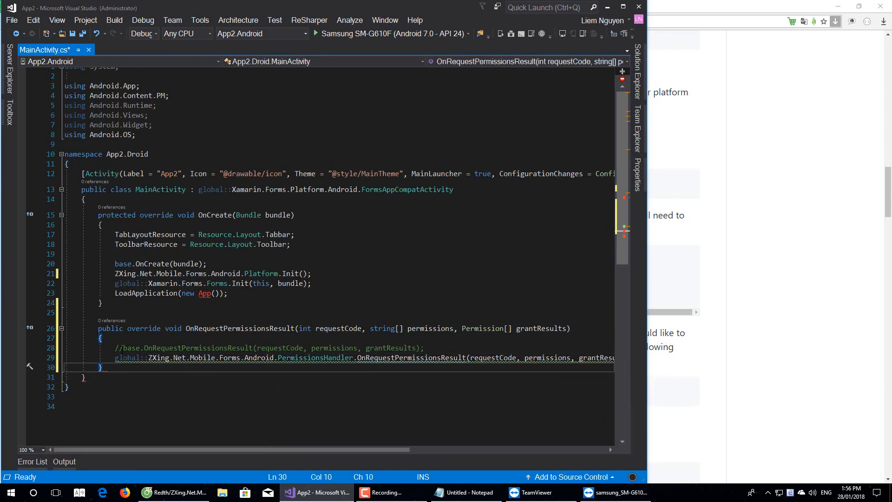
key("ctrl+s")
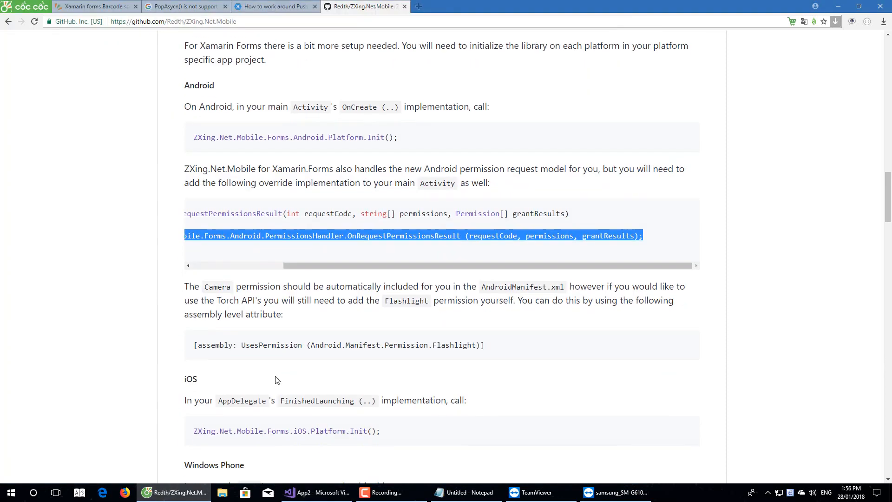
double_click(265, 345)
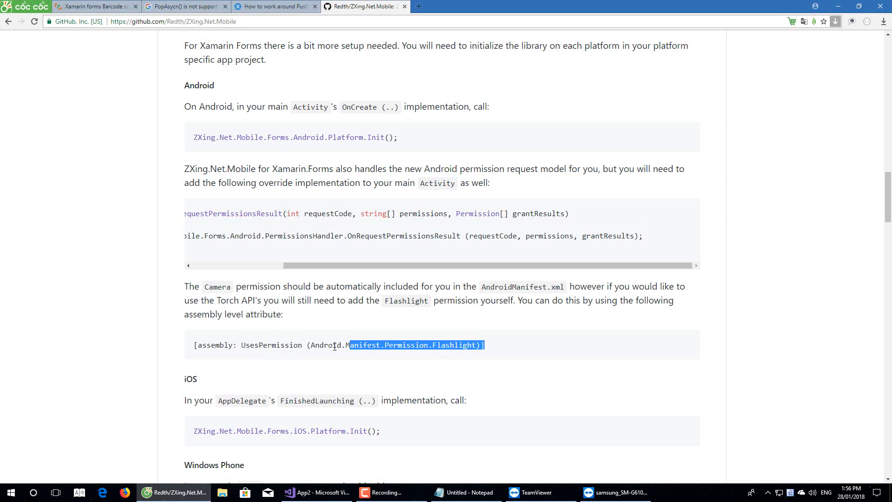
right_click(333, 345)
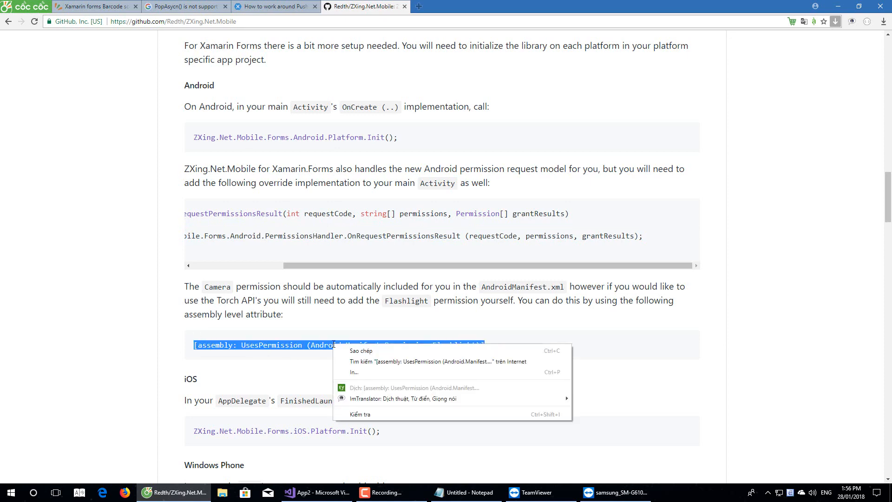
left_click(316, 492)
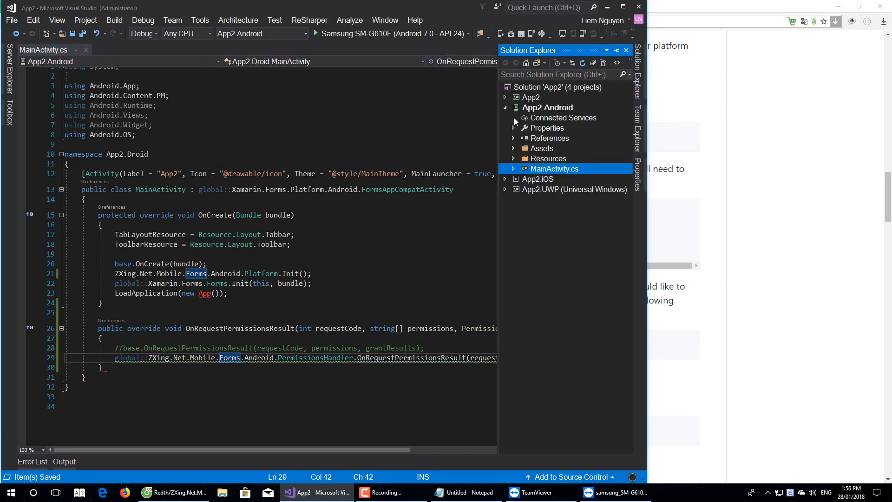
Add [assembly: UsesPermission(Android.Manifest.Permission.Flashlight)] to AssemblyInfo.cs, then return to the README.
left_click(513, 127)
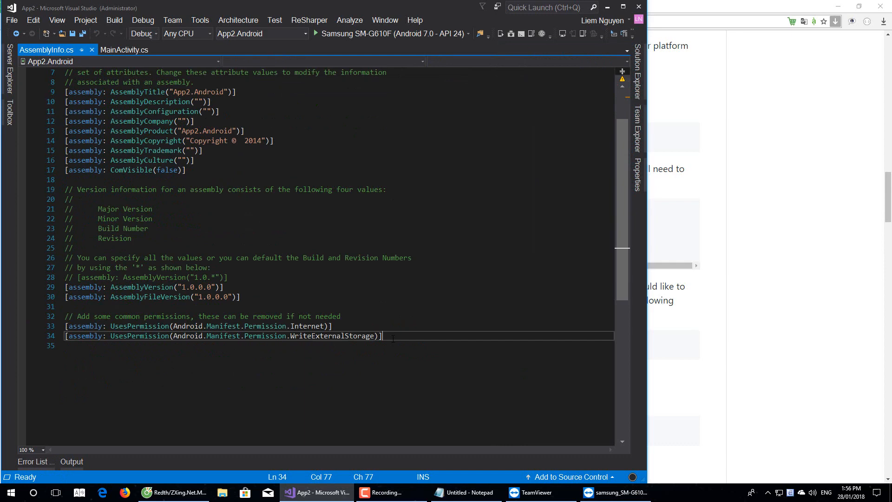
type("[assembly: UsesPermission(Android.Manifest.Permission.Flashlight)]")
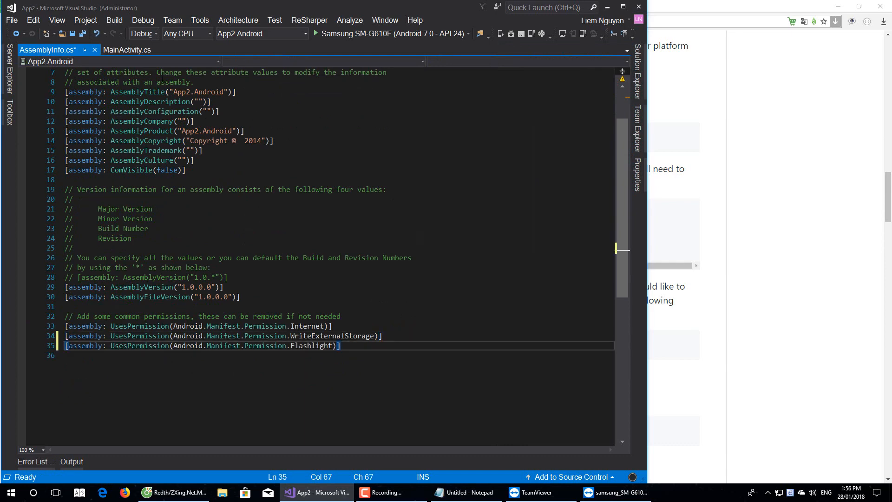
left_click(127, 50)
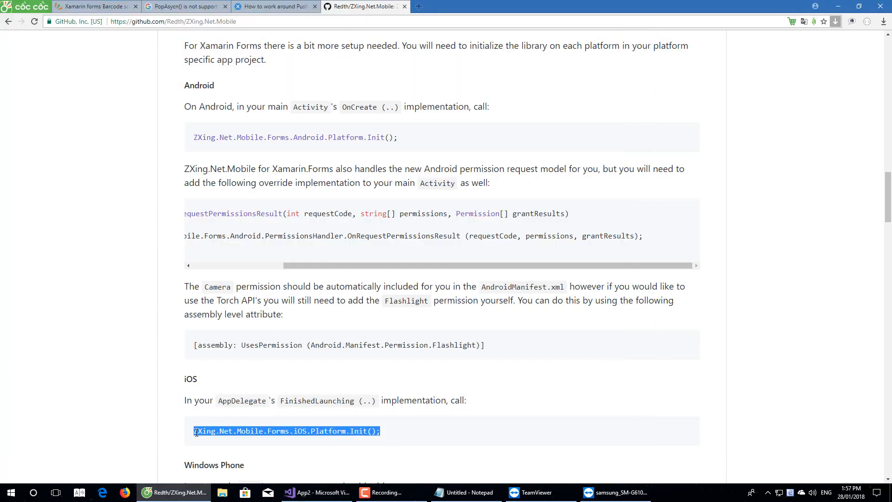
Add ZXing.Net.Mobile.Forms.iOS.Platform.Init(); to the iOS AppDelegate.
scroll("down", 3)
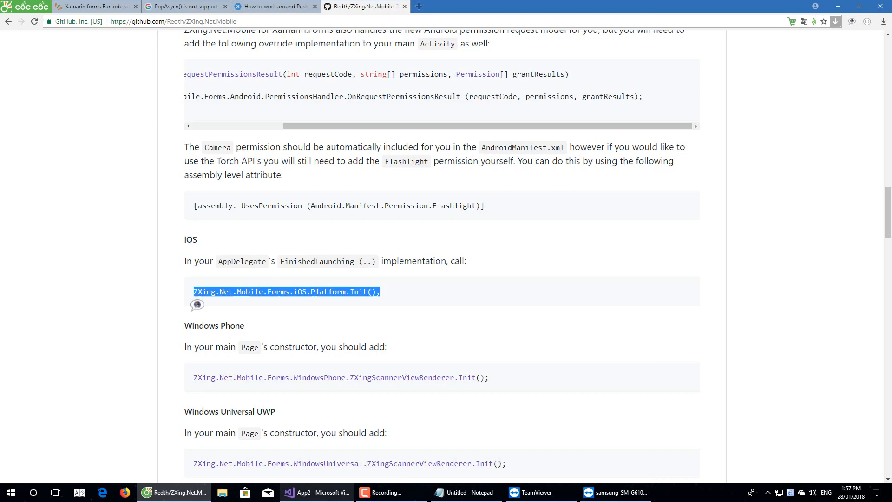
left_click(316, 492)
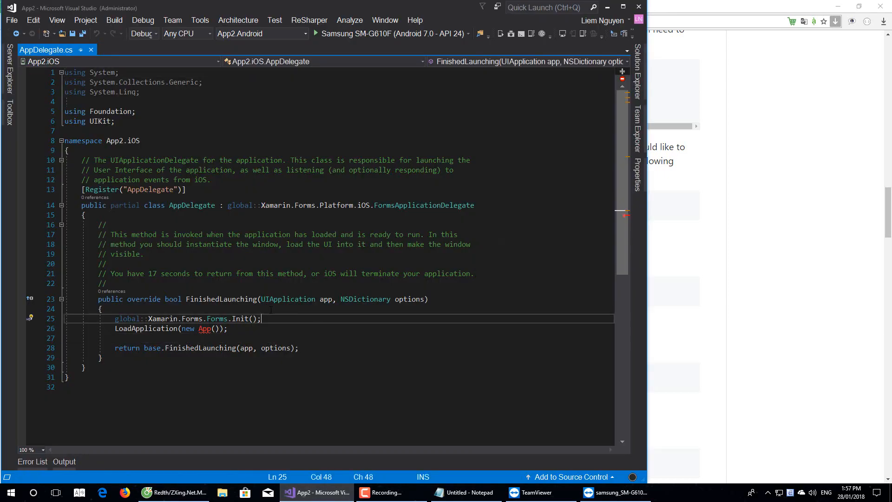
type("ZXing.Net.Mobile.Forms.iOS.Platform.Init();")
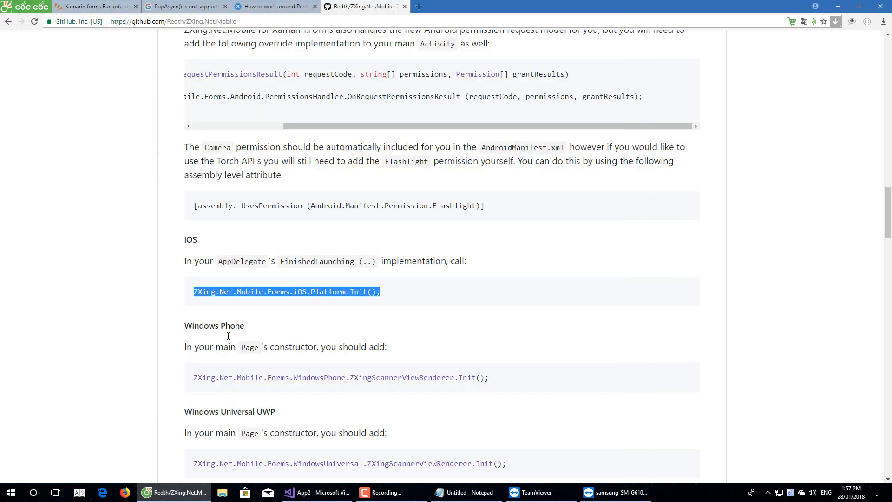
Add ZXingScannerViewRenderer.Init(); before LoadApplication in the UWP MainPage, then close the file.
scroll("down", 3)
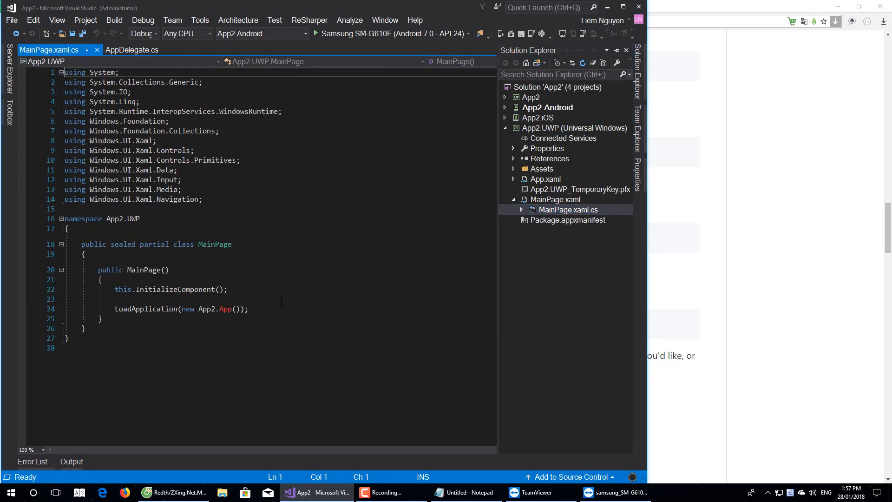
type("ZXing.Net.Mobile.Forms.WindowsUniversal.ZXingScannerViewRenderer.Init();")
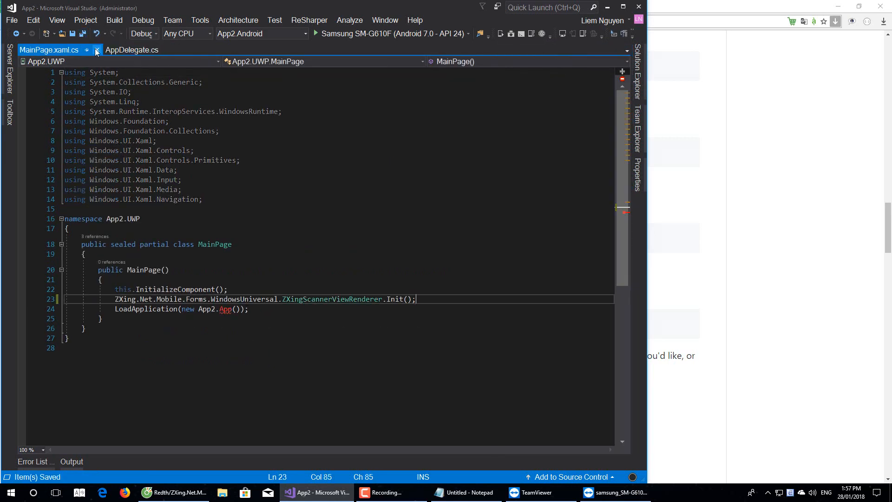
left_click(96, 50)
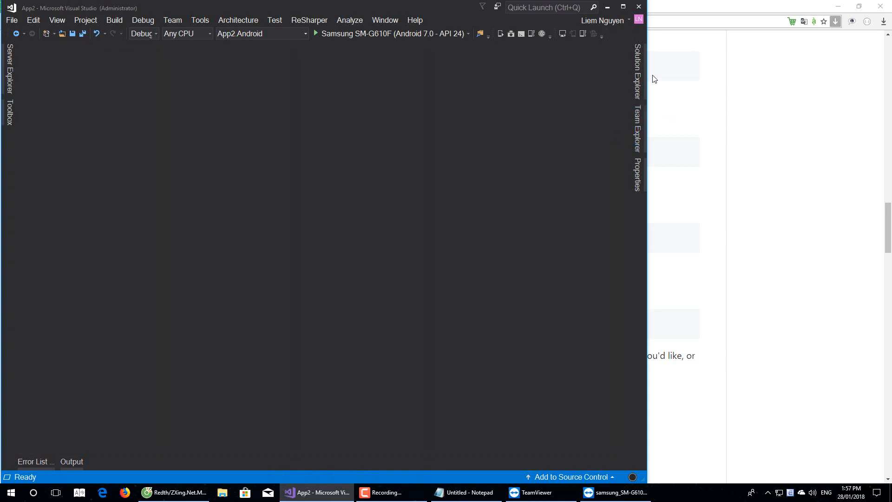
Rebuild the whole solution from the Build menu.
left_click(638, 65)
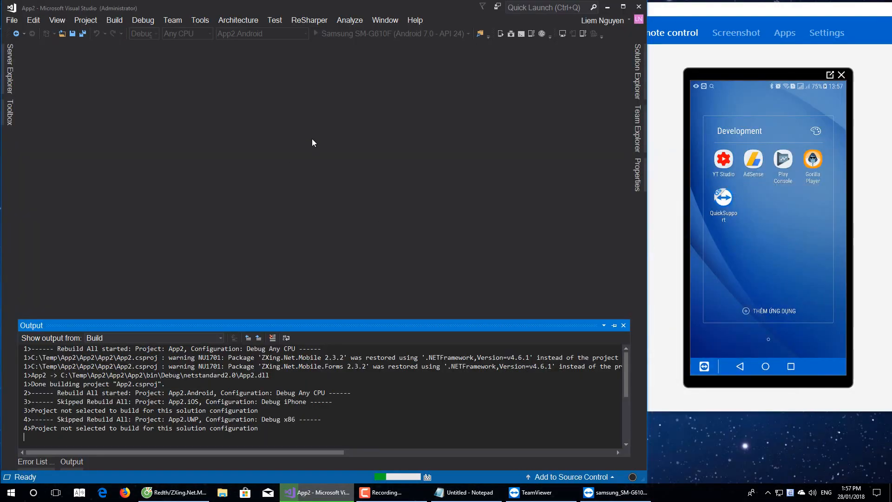
mouse_move(333, 131)
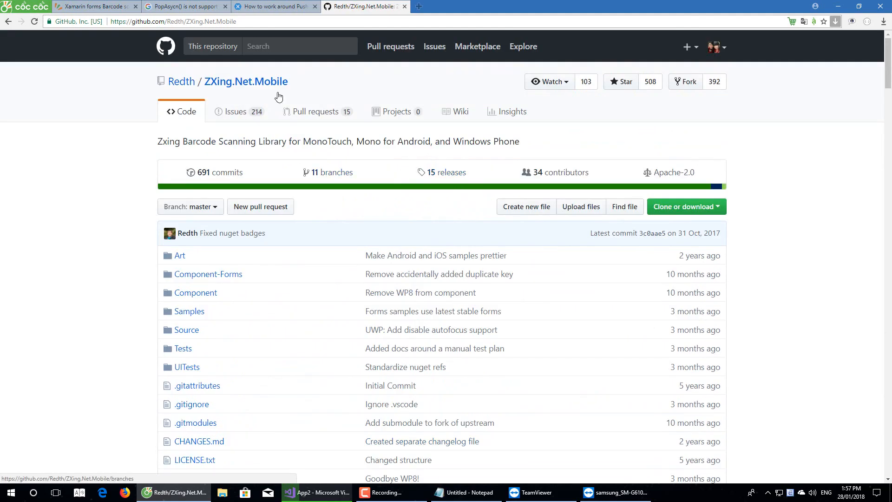
Navigate Samples > Forms > Core and open the HomePage.cs sample on GitHub.
scroll("down", 3)
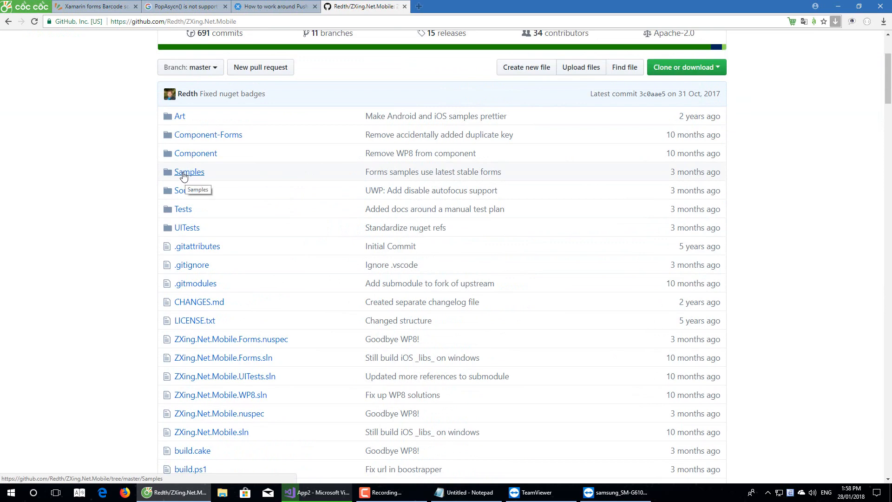
left_click(190, 172)
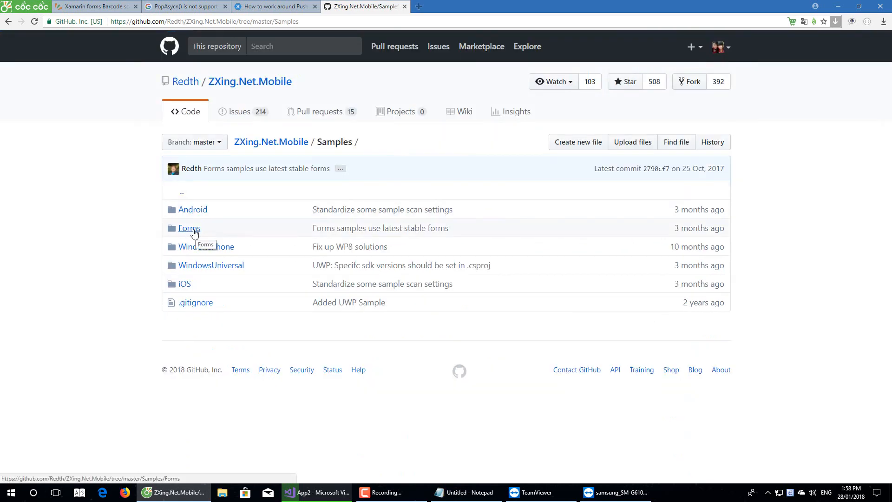
left_click(188, 227)
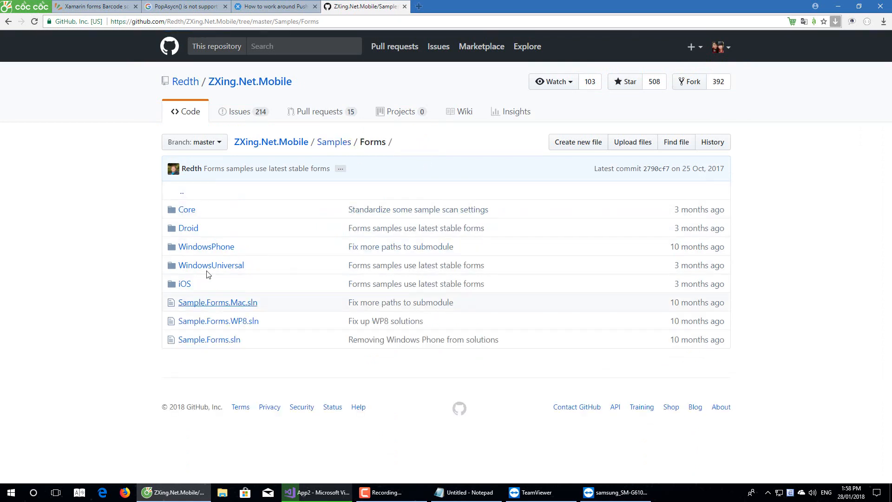
left_click(187, 209)
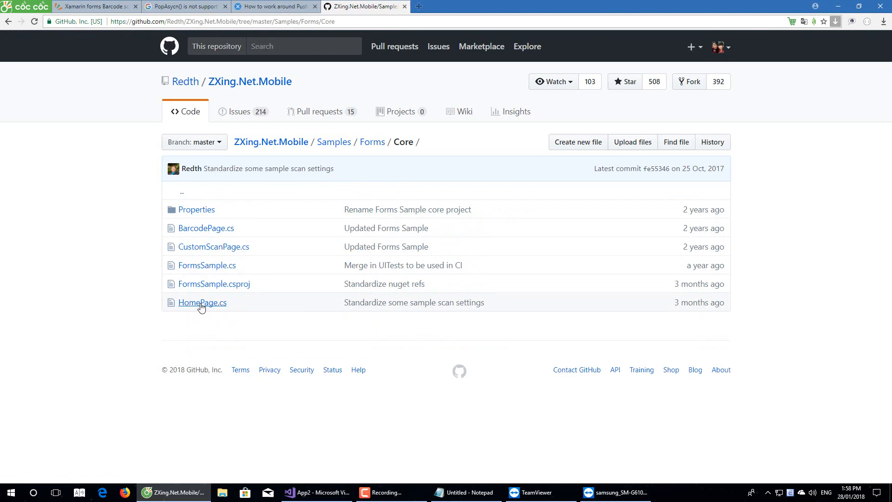
left_click(201, 302)
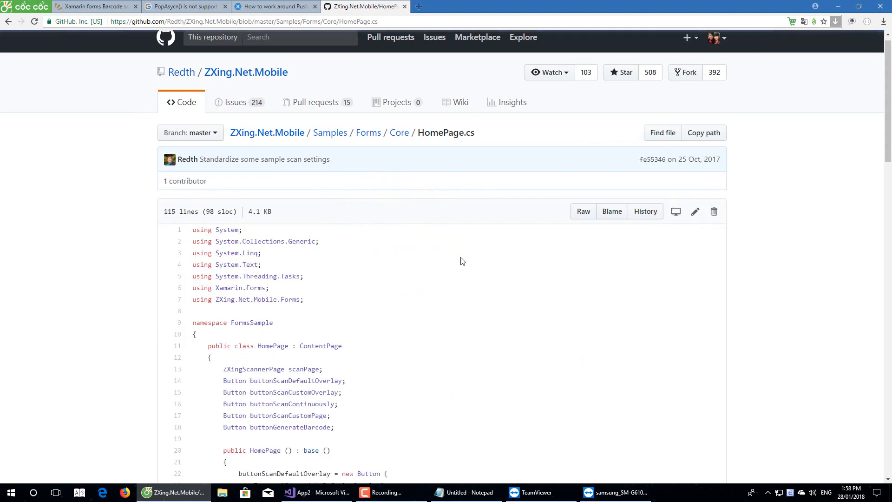
Scroll to the buttonScanDefaultOverlay code, select ScanDefaultOverlay, and return to Visual Studio.
scroll("down", 3)
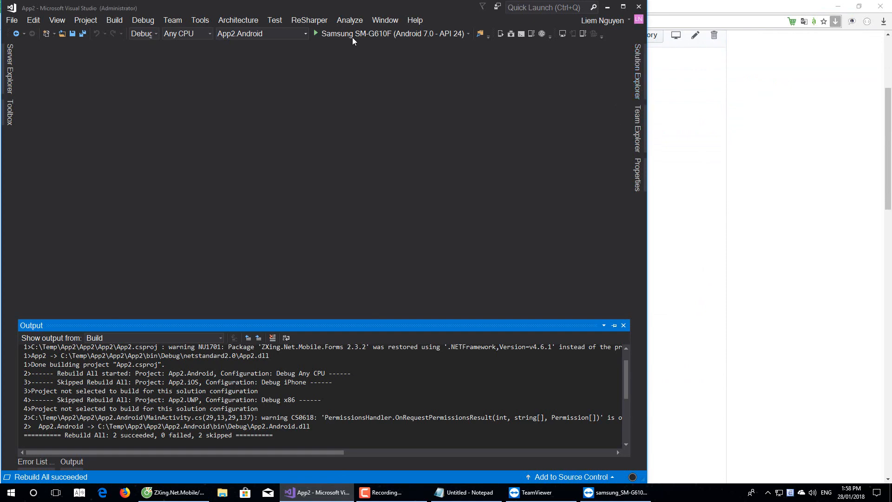
left_click(173, 493)
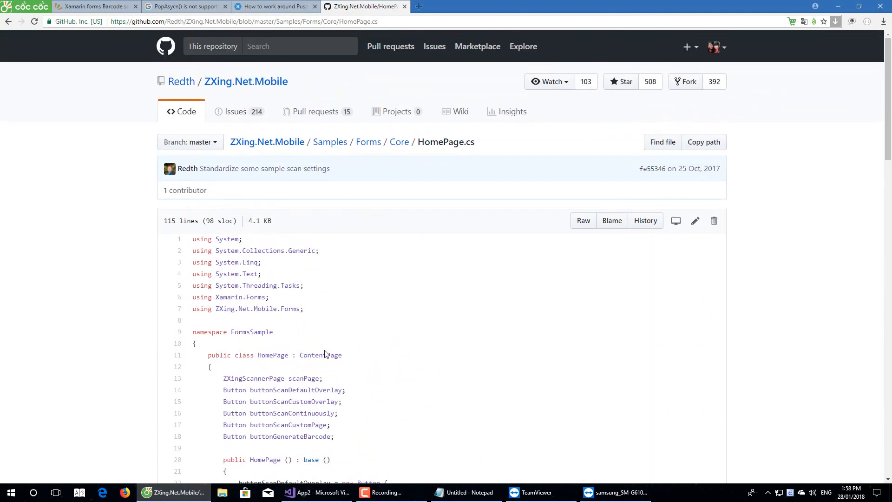
scroll("down", 3)
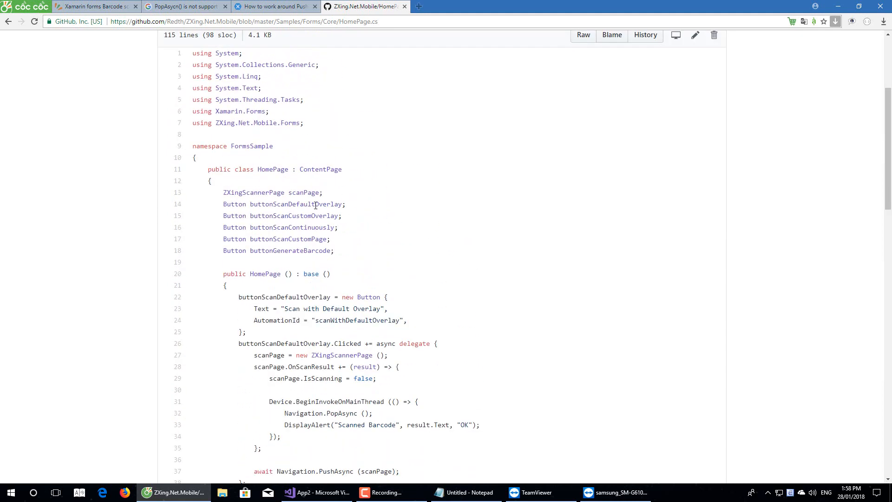
double_click(295, 203)
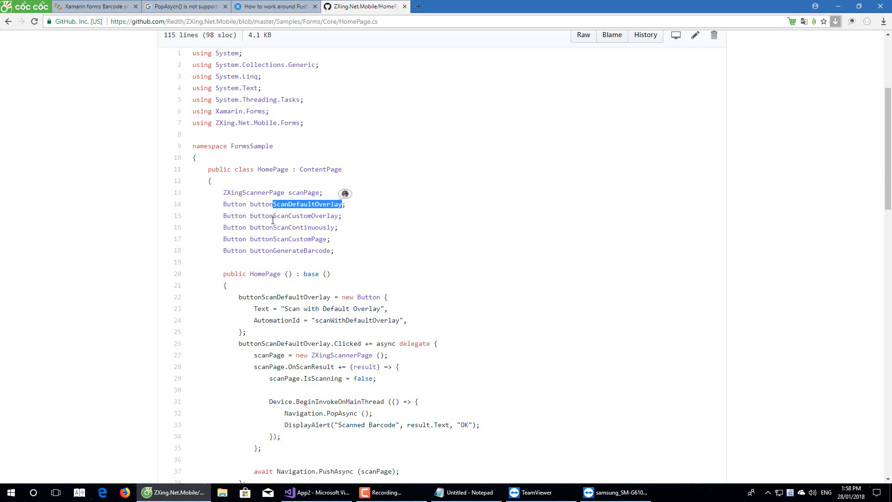
mouse_move(420, 228)
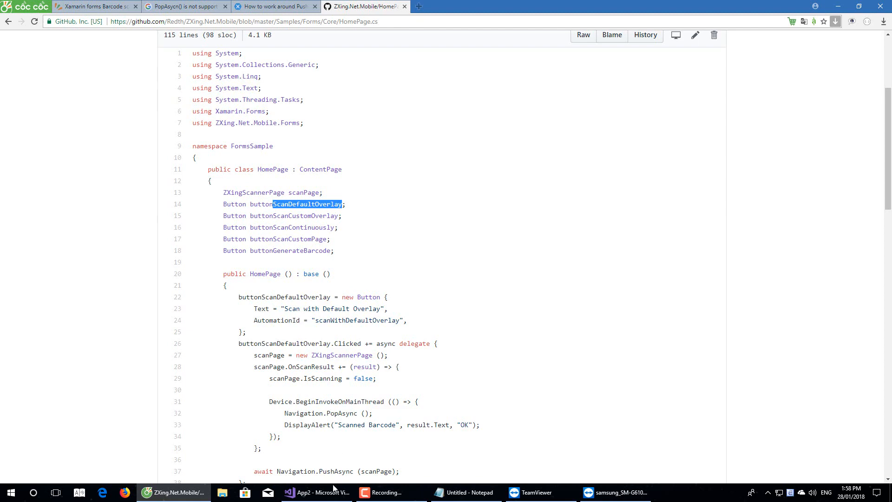
left_click(316, 493)
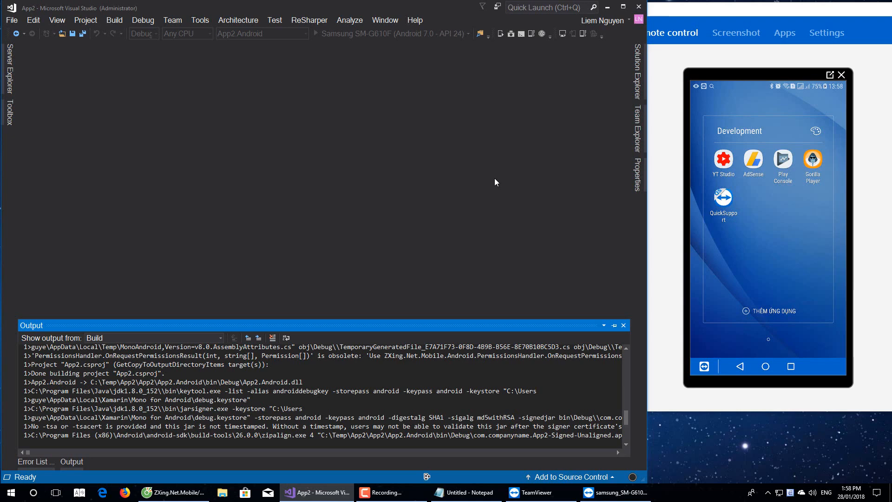
In MainPage.xaml write a StackLayout with VerticalOptions="Center".
left_click(16, 33)
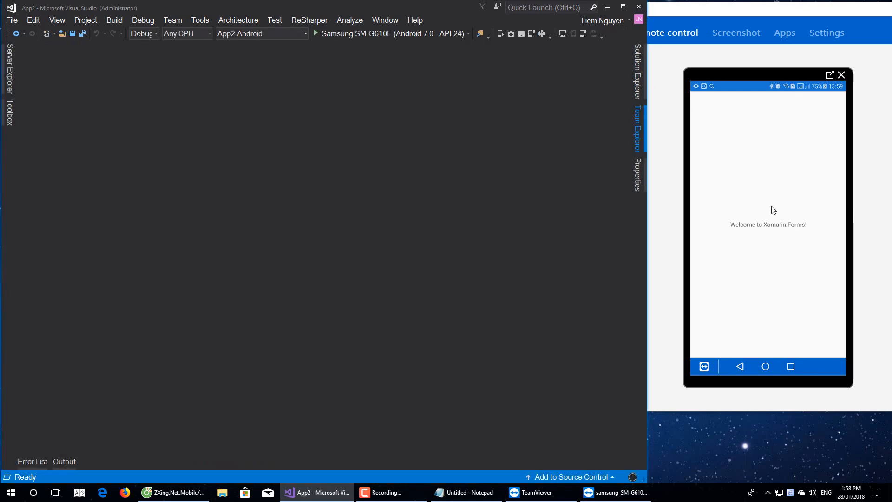
left_click(638, 74)
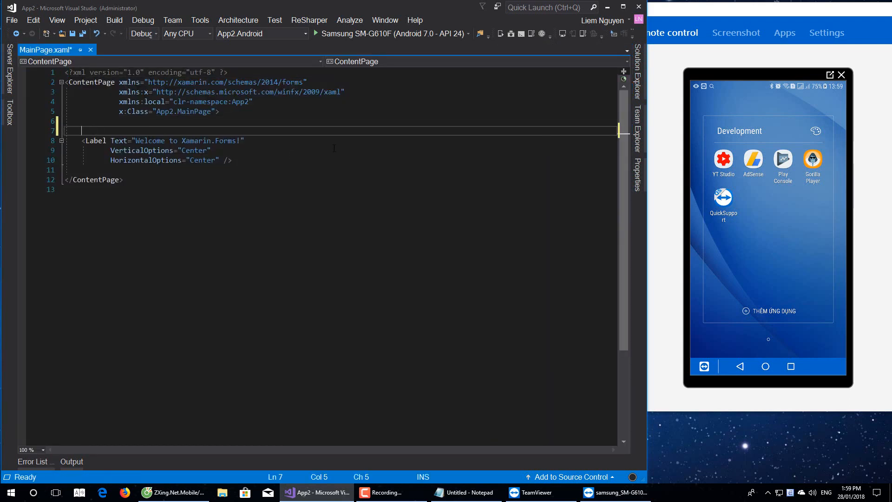
type("<s")
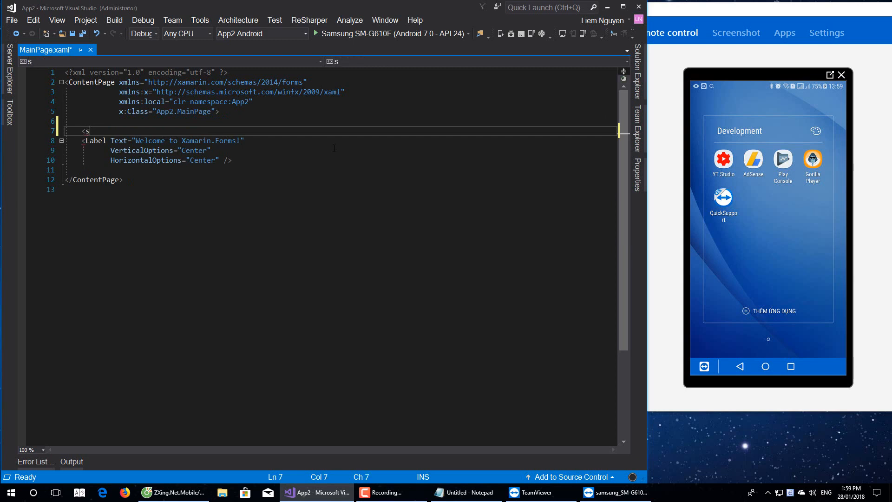
type("tack")
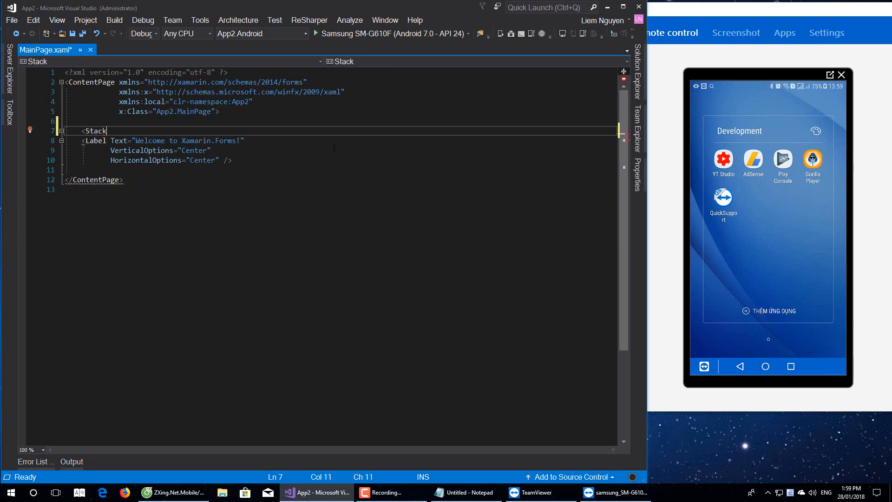
type("Layout >")
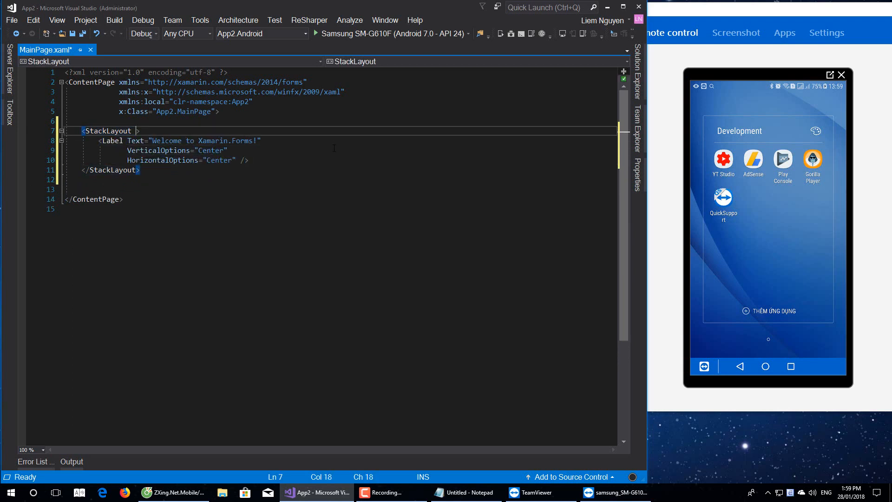
type("VerticalO")
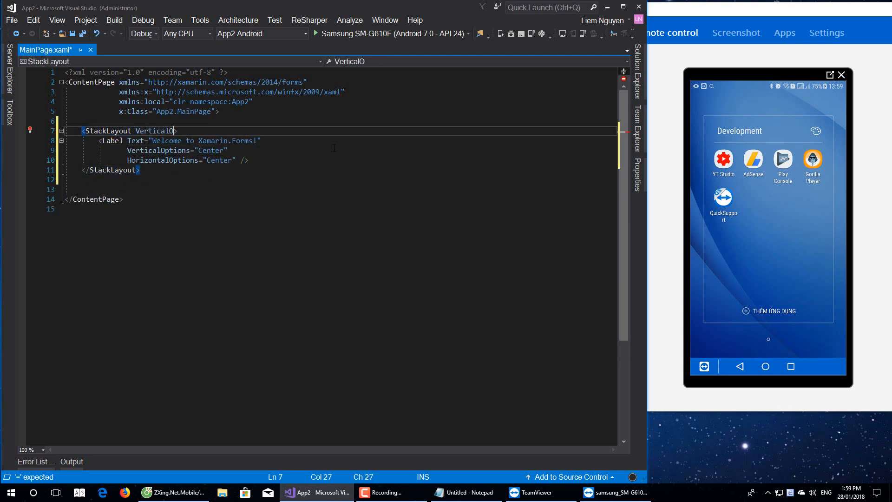
type("Options=\"\"")
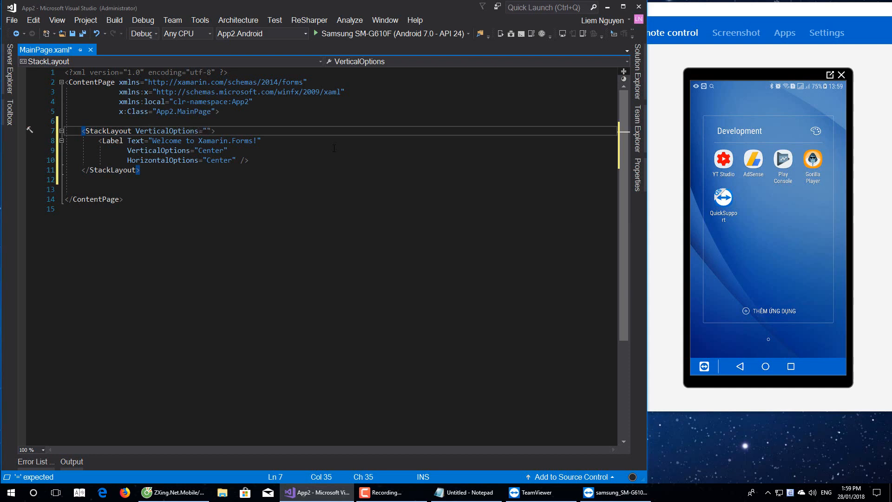
type("Center")
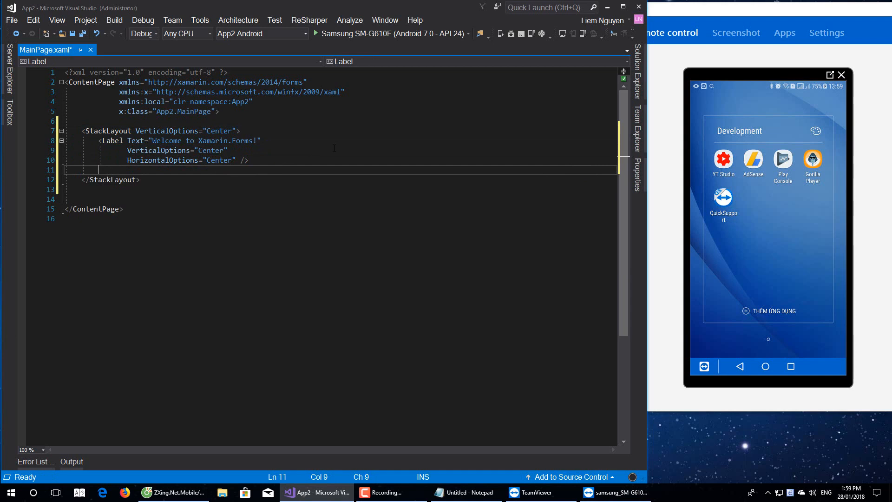
Add <Button x:Name="ButtonScanDefault" Text="Scan Default" /> inside the StackLayout.
type("<bu")
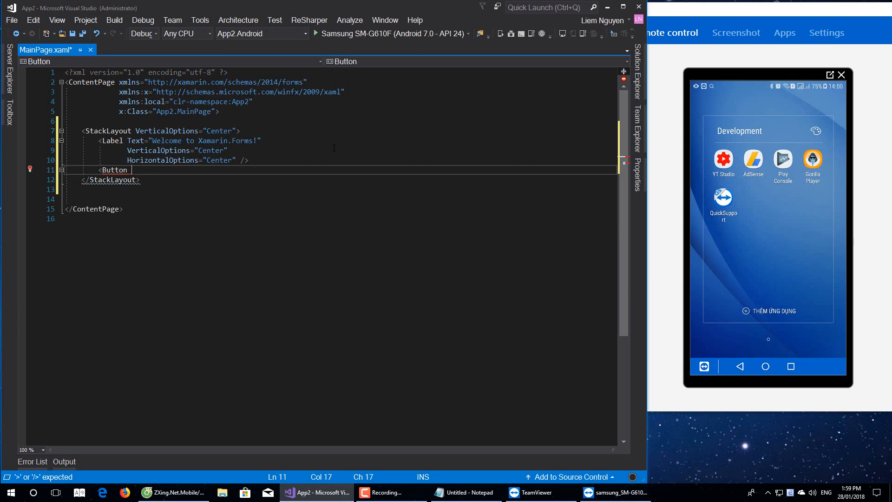
type("x:")
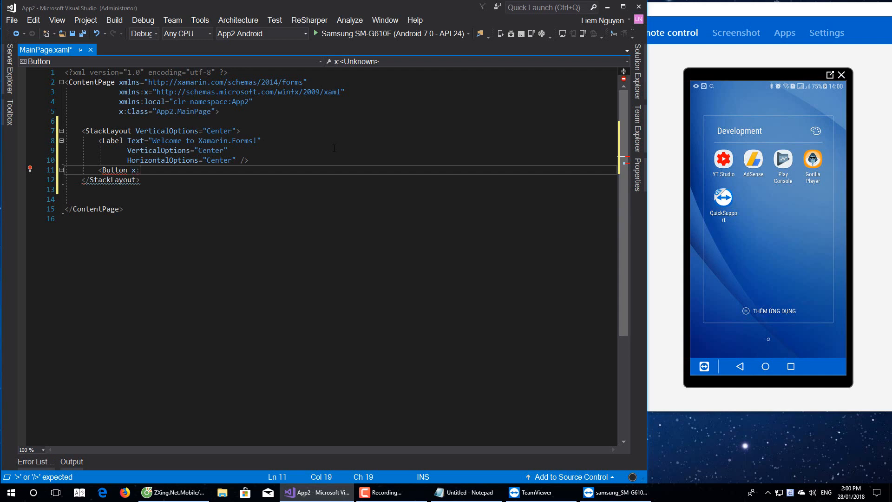
type("Name=\"")
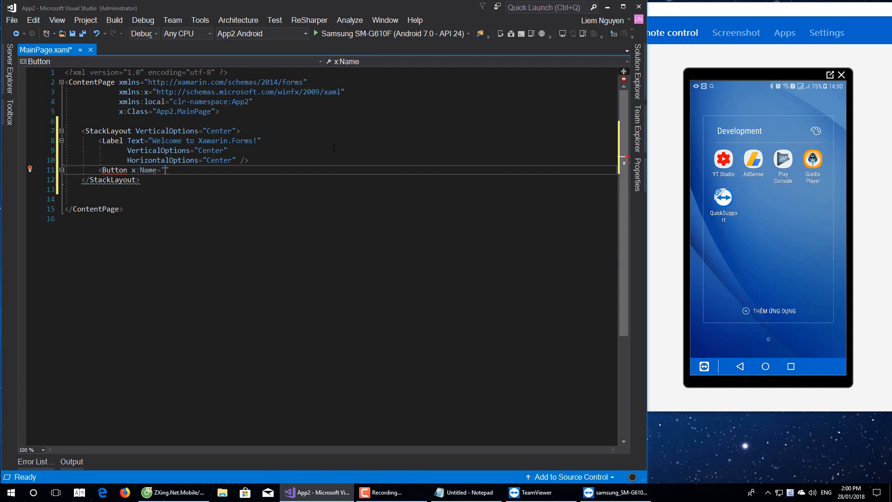
type("ButtonScan")
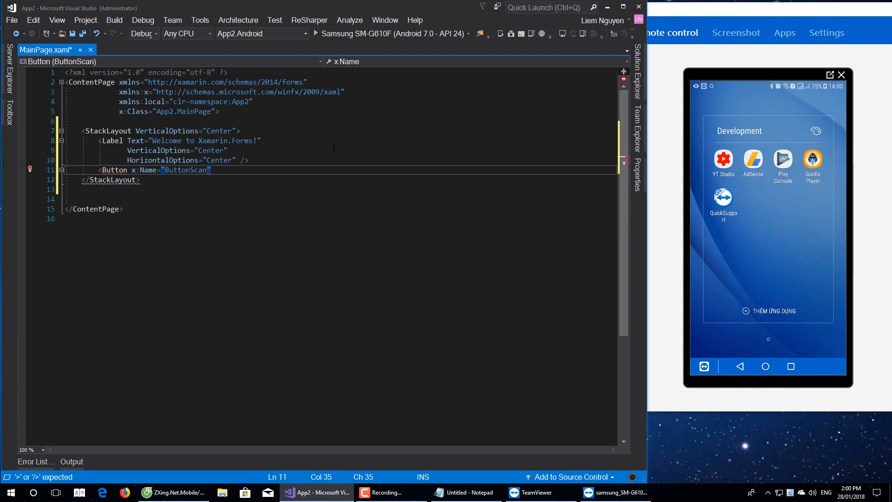
type("Default")
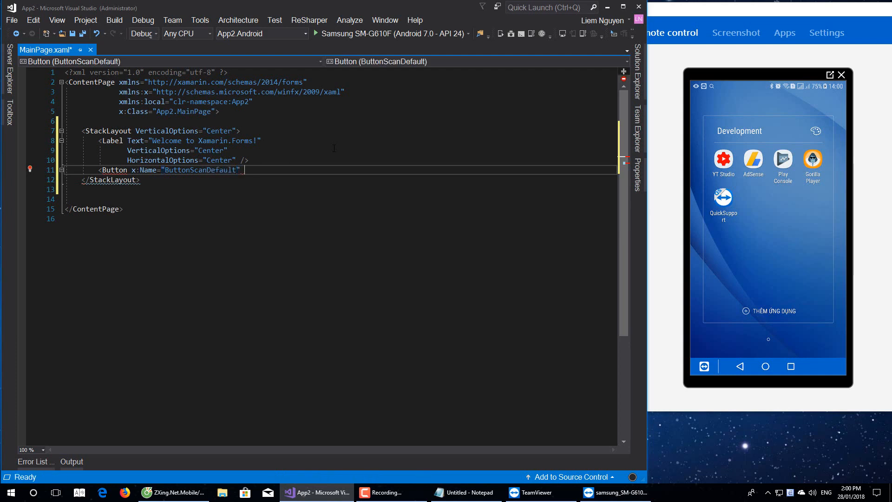
type("Text=\"Scan\"")
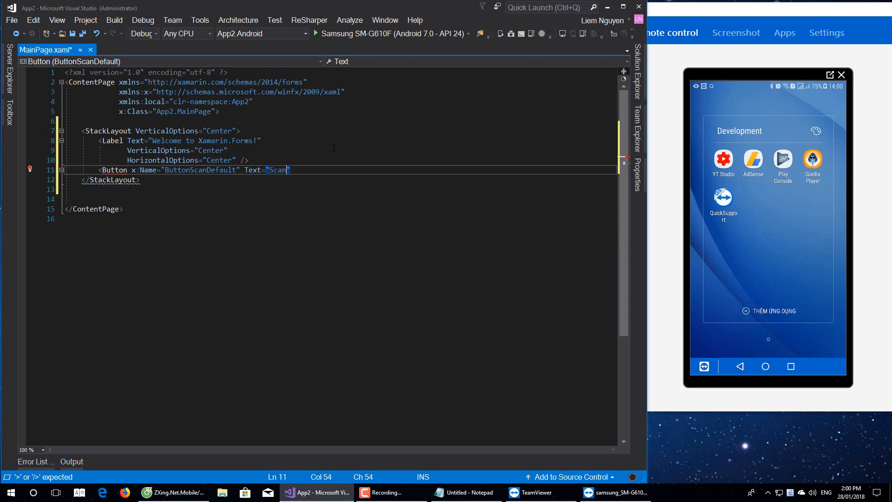
type("Default")
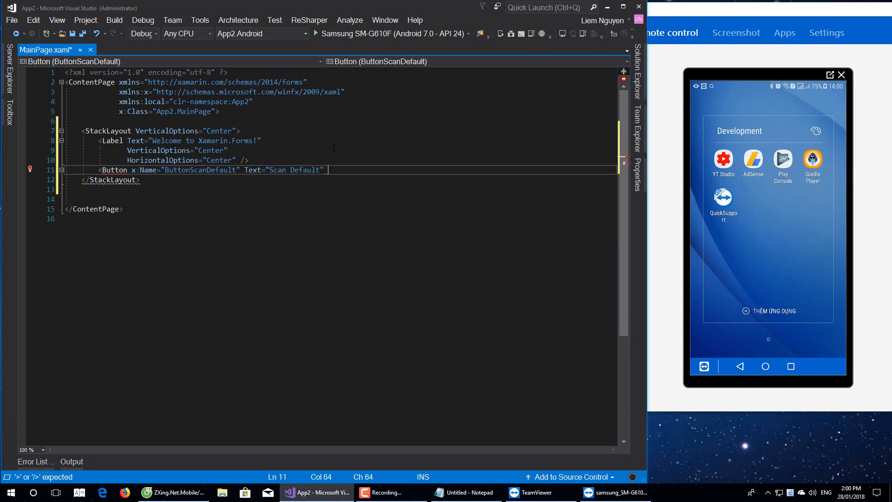
type("/>")
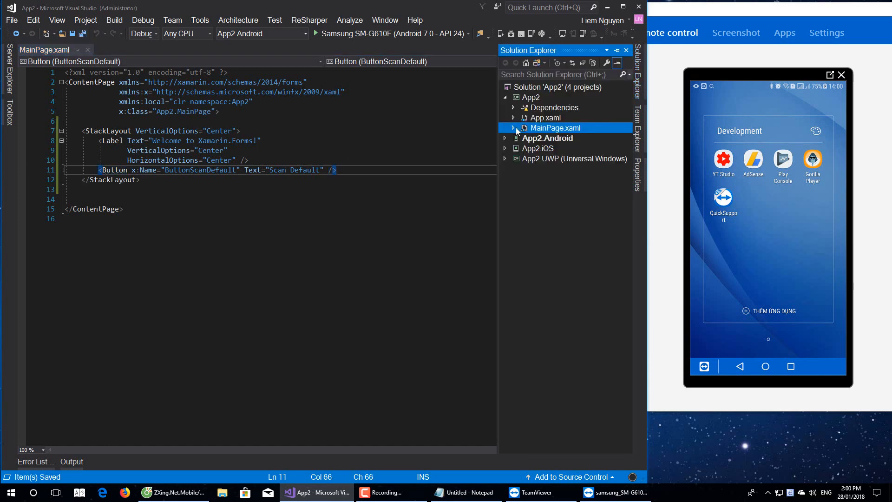
In MainPage.xaml.cs wire ButtonScanDefault.Clicked to a new handler.
left_click(513, 127)
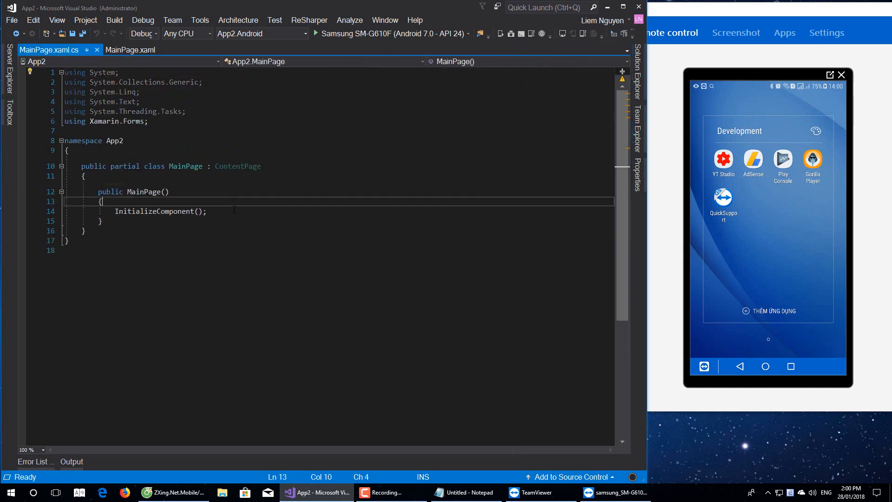
type("ButtonScanDefault.C")
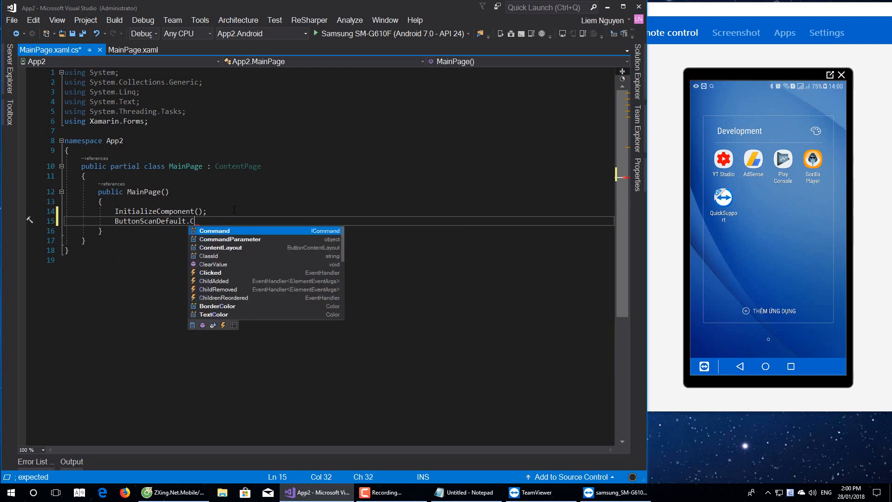
type("li")
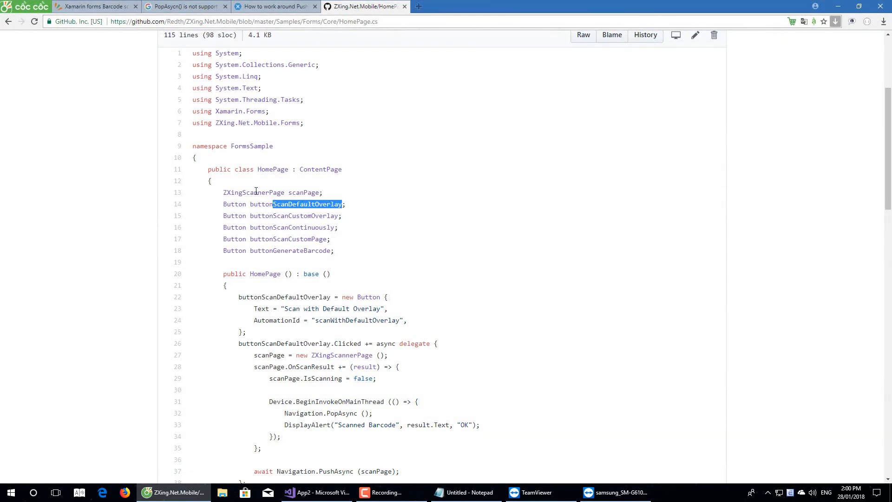
mouse_move(224, 195)
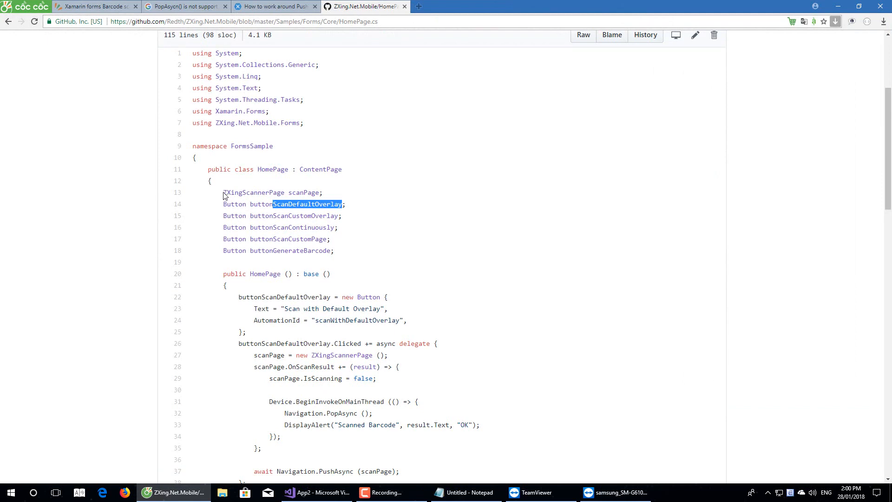
Declare ZXingScannerPage scanPage; and import the ZXing.Net.Mobile.Forms namespace.
double_click(255, 192)
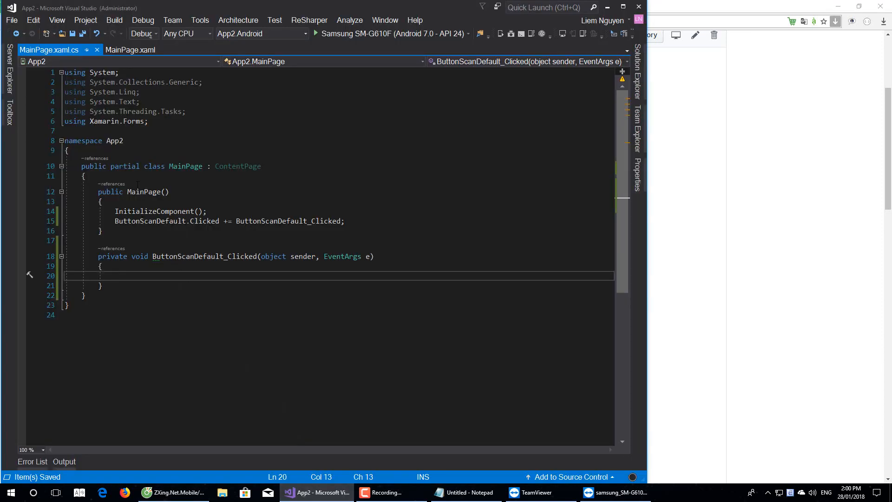
type("ZXingScannerPage scanPage;")
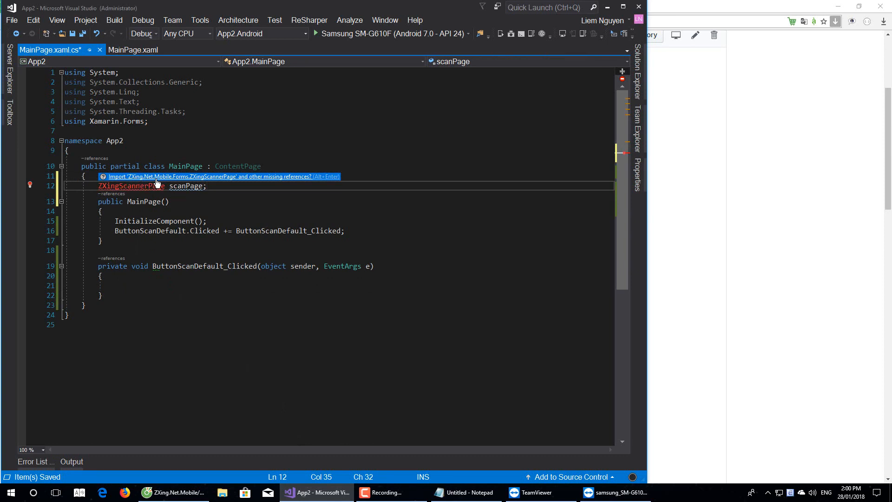
left_click(222, 177)
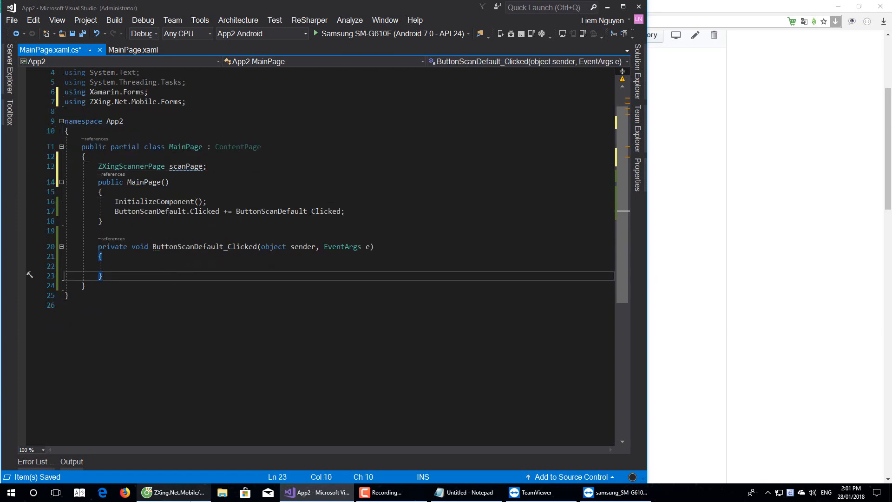
Paste the sample scan code into the handler, mark it async and add a //Do something with result comment.
left_click(173, 492)
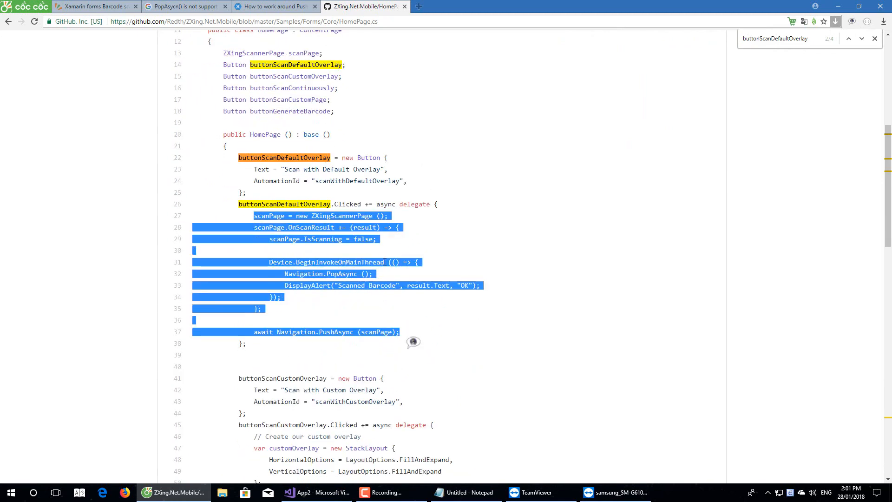
left_click(321, 493)
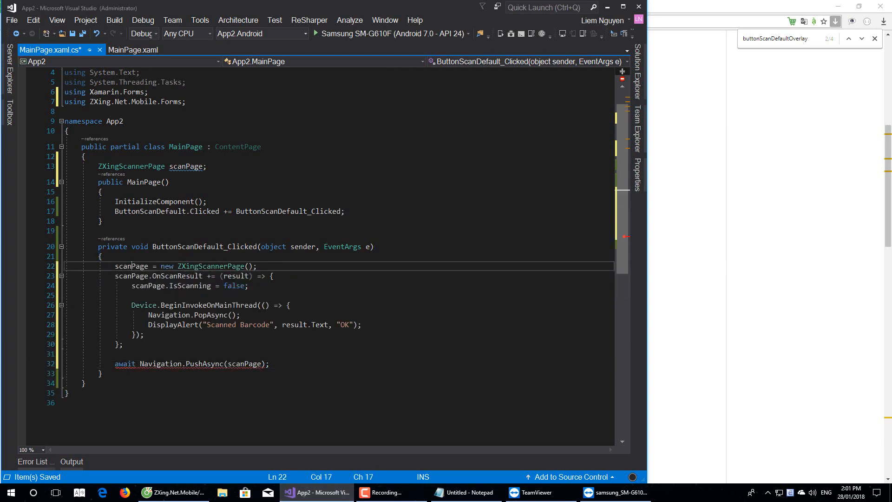
double_click(210, 266)
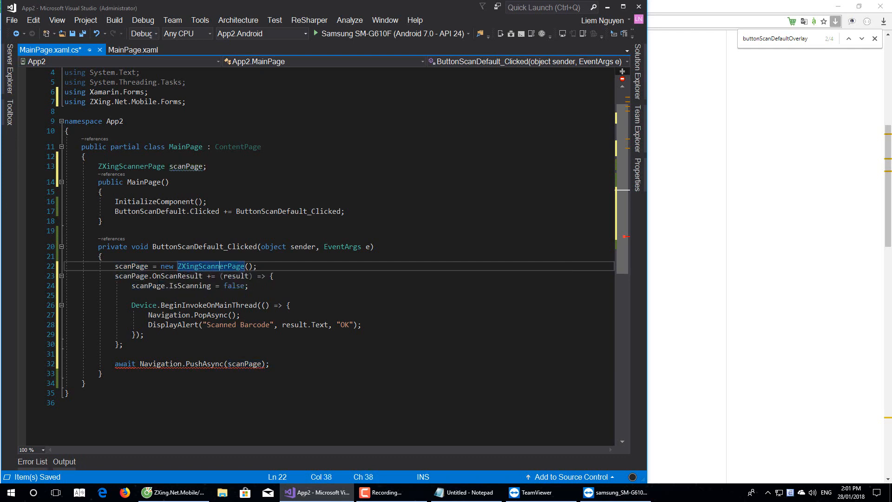
type("async")
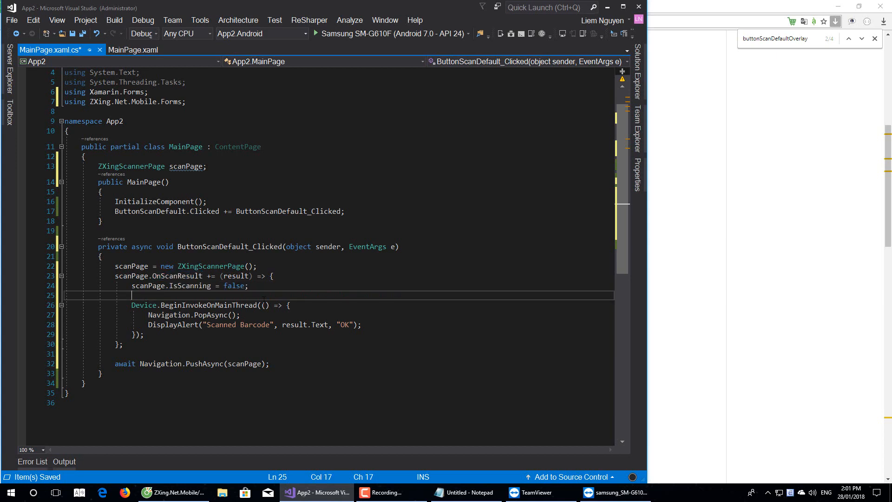
type("//Do something with result")
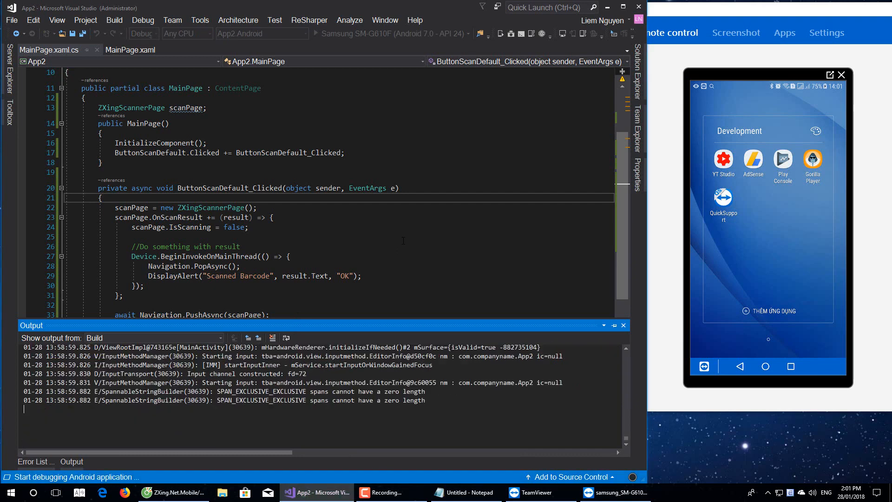
Run on the Samsung phone, tap SCAN DEFAULT, and select the PushAsync not supported exception message.
left_click(16, 33)
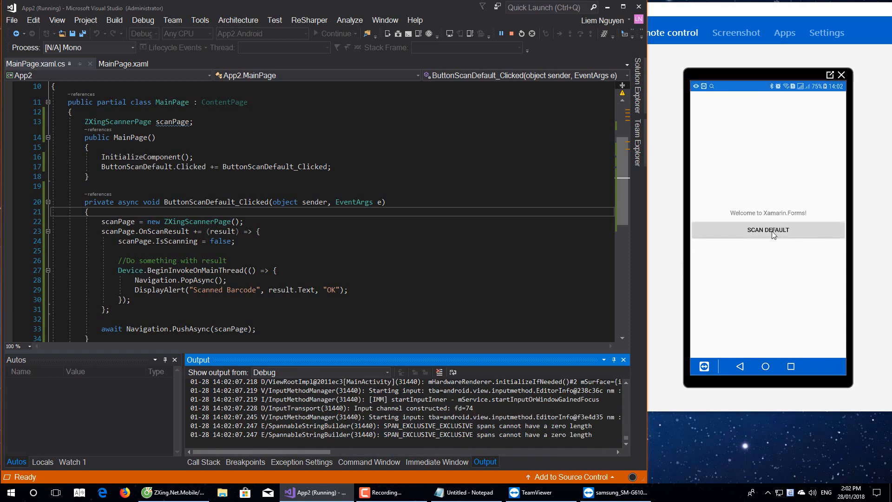
left_click(768, 230)
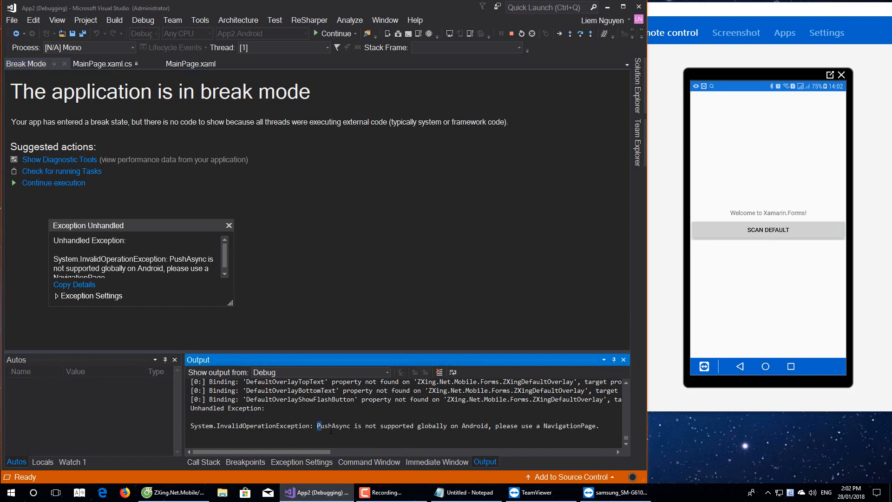
left_click_drag(318, 426, 420, 426)
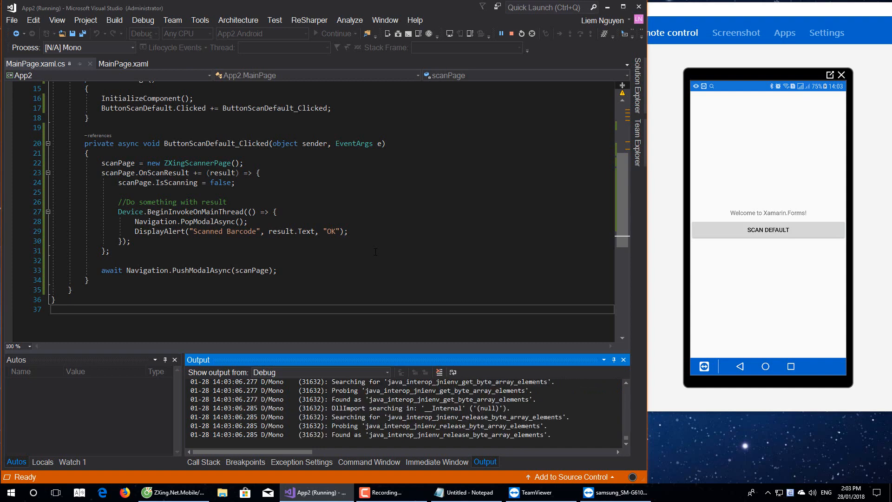
Tap SCAN DEFAULT twice on the phone, scanning barcodes and dismissing each Scanned Barcode alert.
left_click(767, 230)
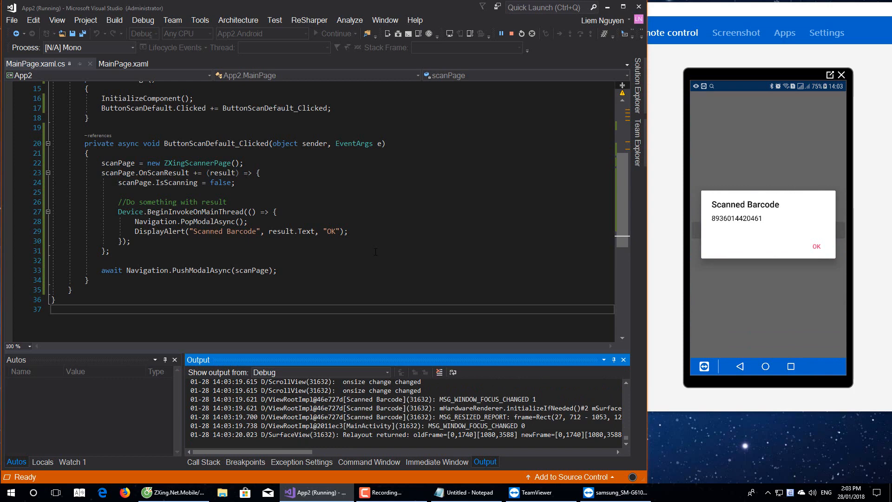
left_click(816, 246)
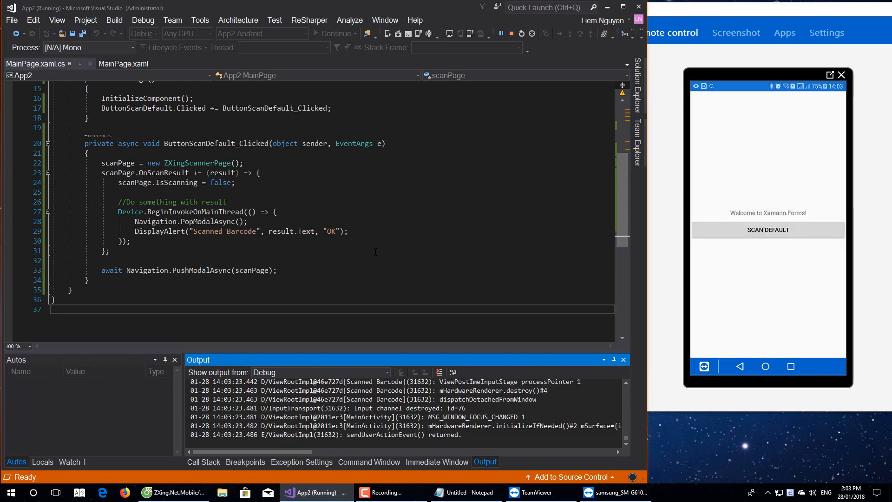
left_click(768, 230)
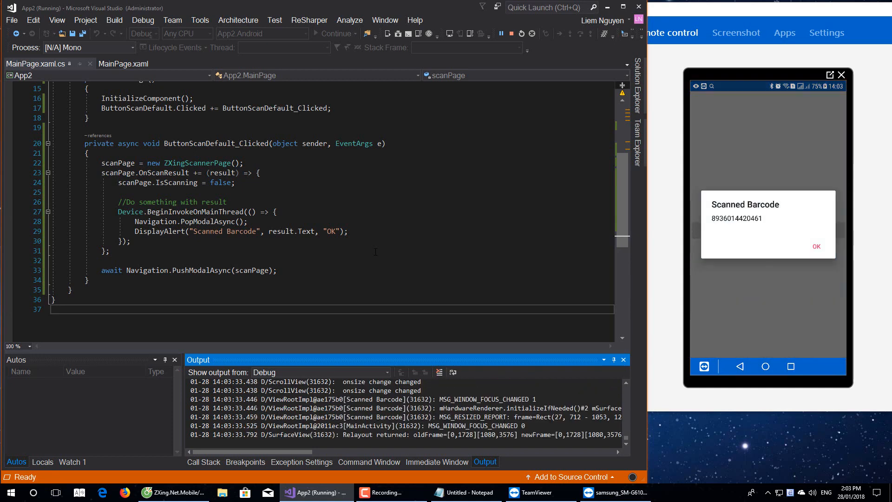
left_click(816, 247)
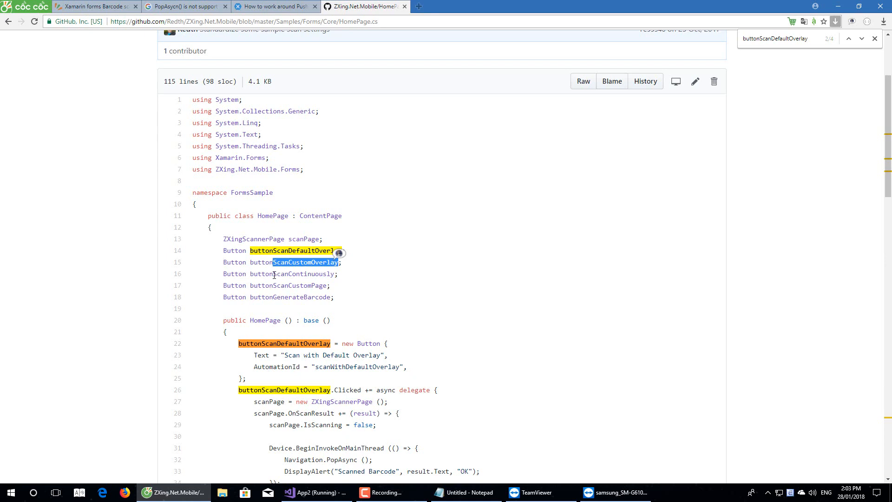
Scroll the GitHub HomePage.cs page to its top, then return to Visual Studio.
left_click(849, 39)
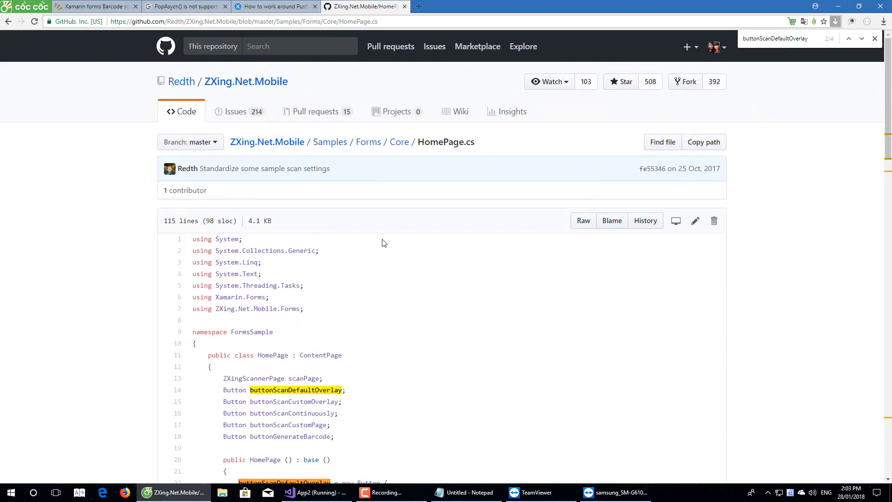
mouse_move(265, 93)
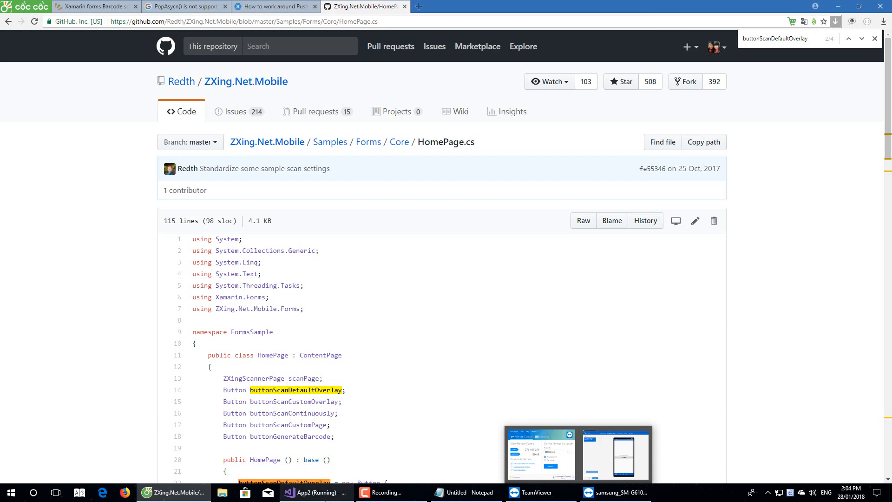
left_click(316, 493)
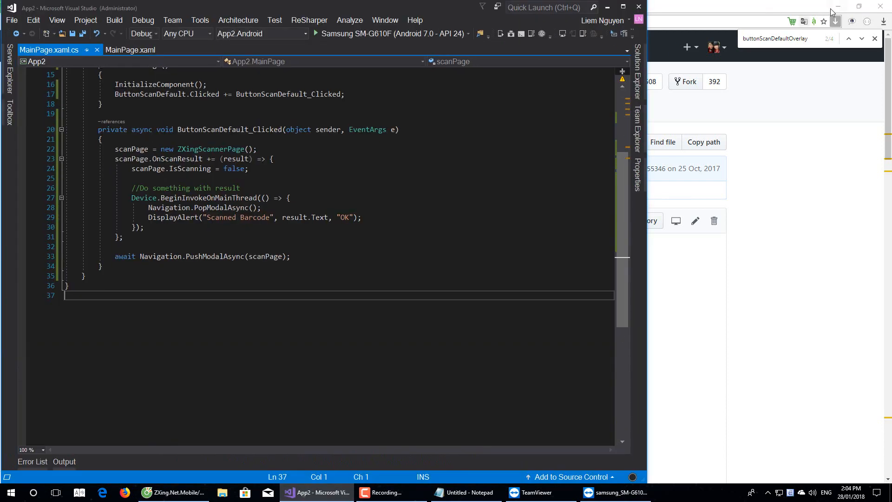